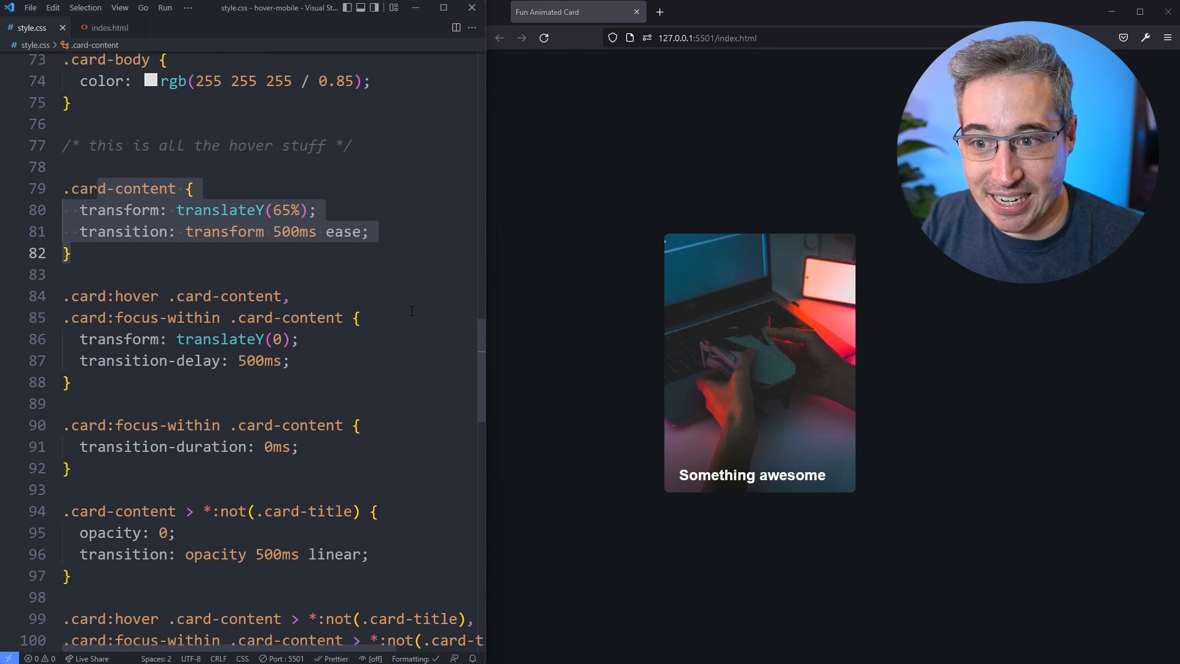
pyautogui.scroll(-3)
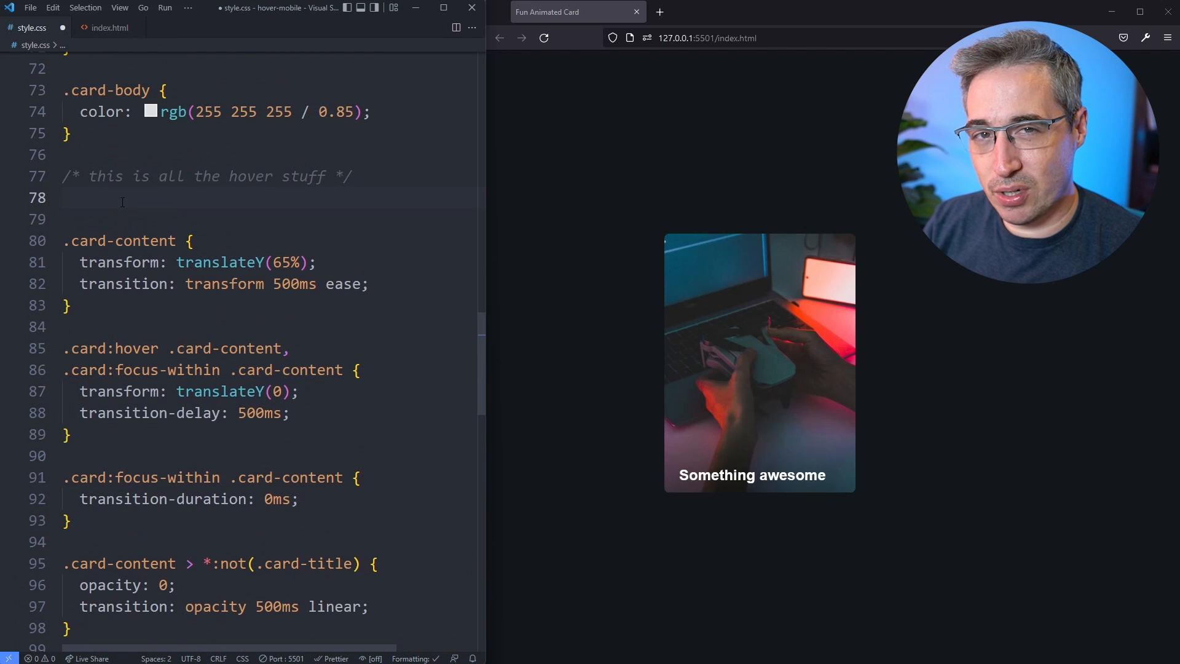
pyautogui.write('@media (')
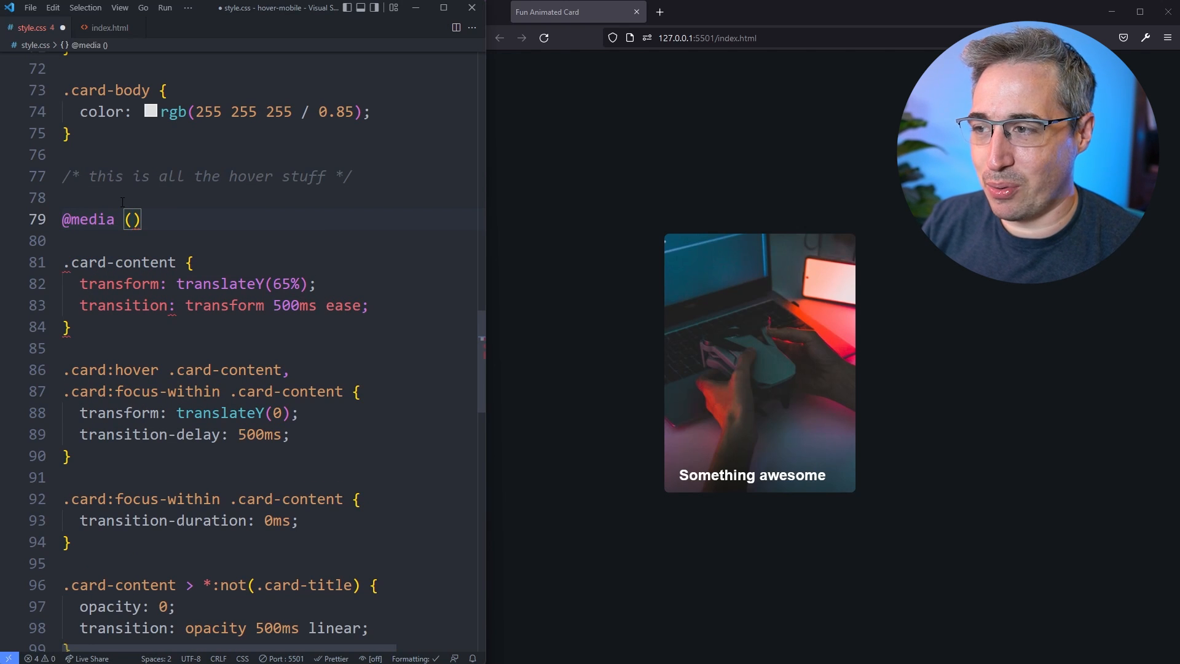
pyautogui.write('hover')
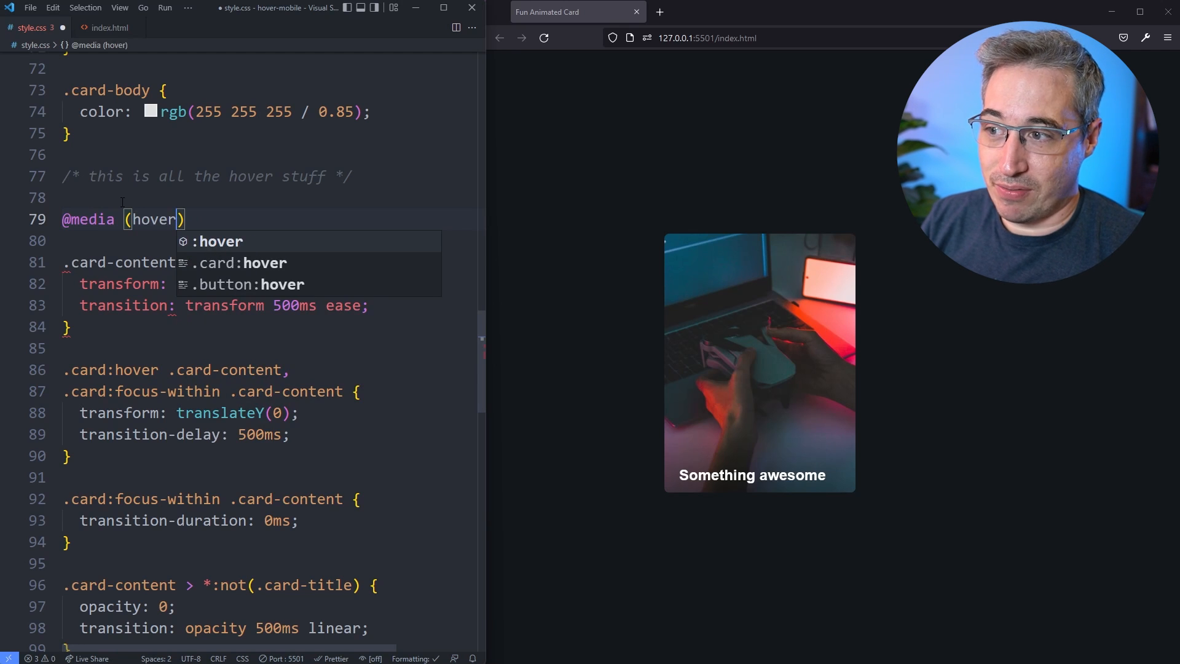
pyautogui.write(':')
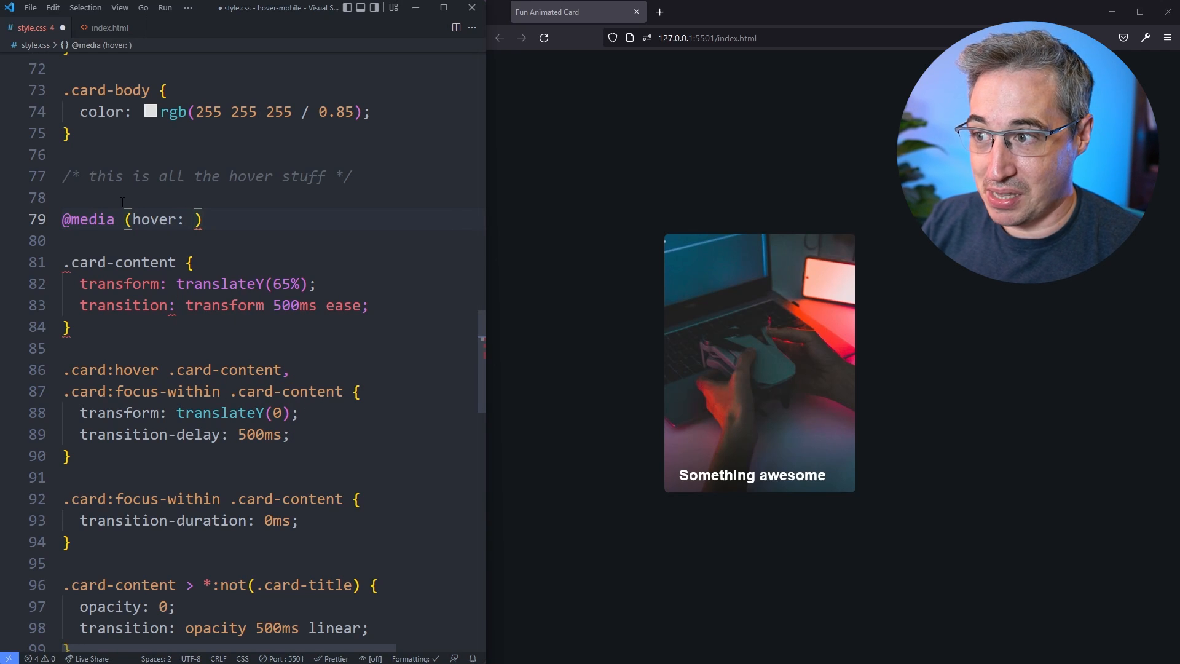
pyautogui.write('hover')
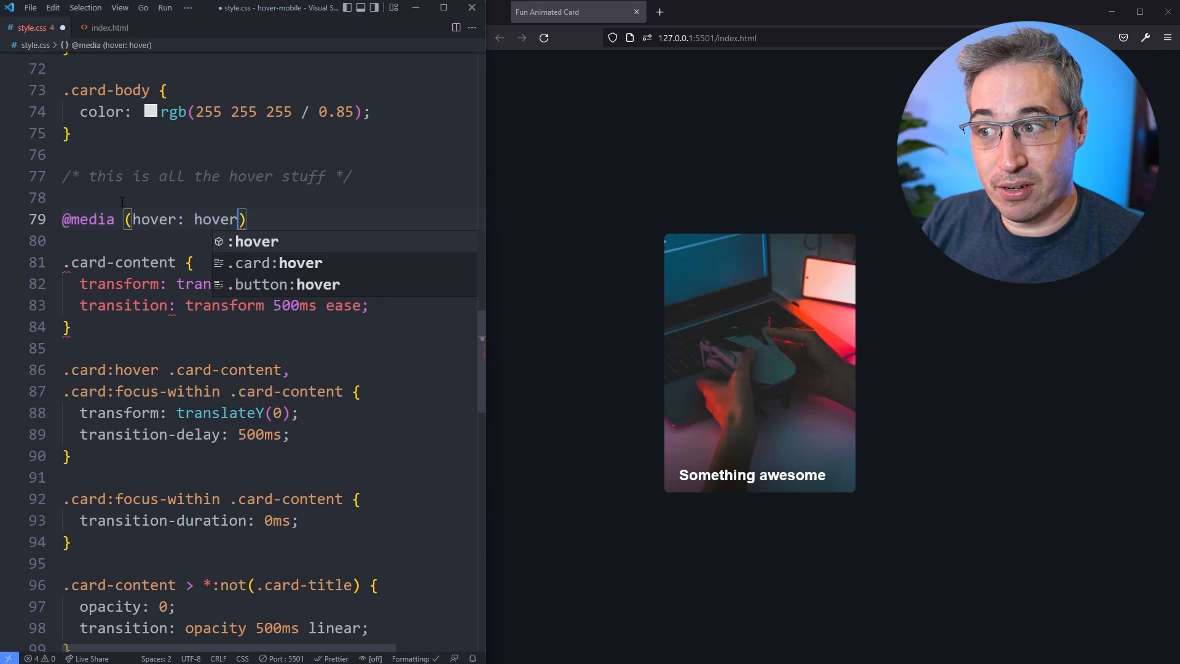
pyautogui.write('{')
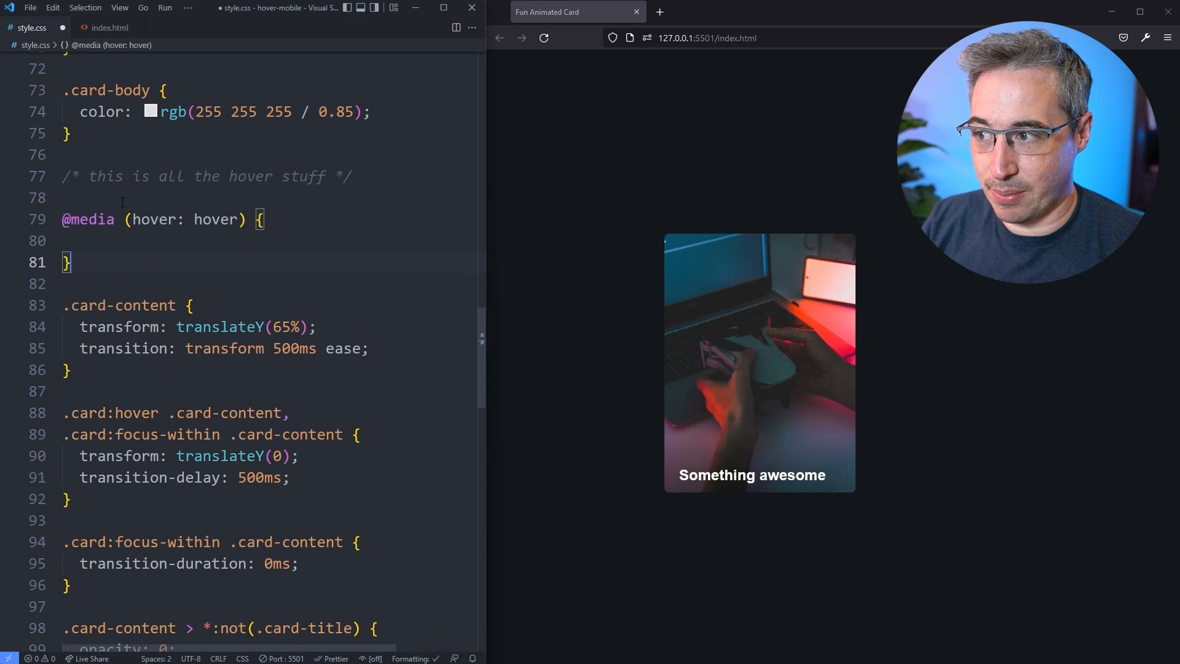
pyautogui.write('@media (hover: none) {')
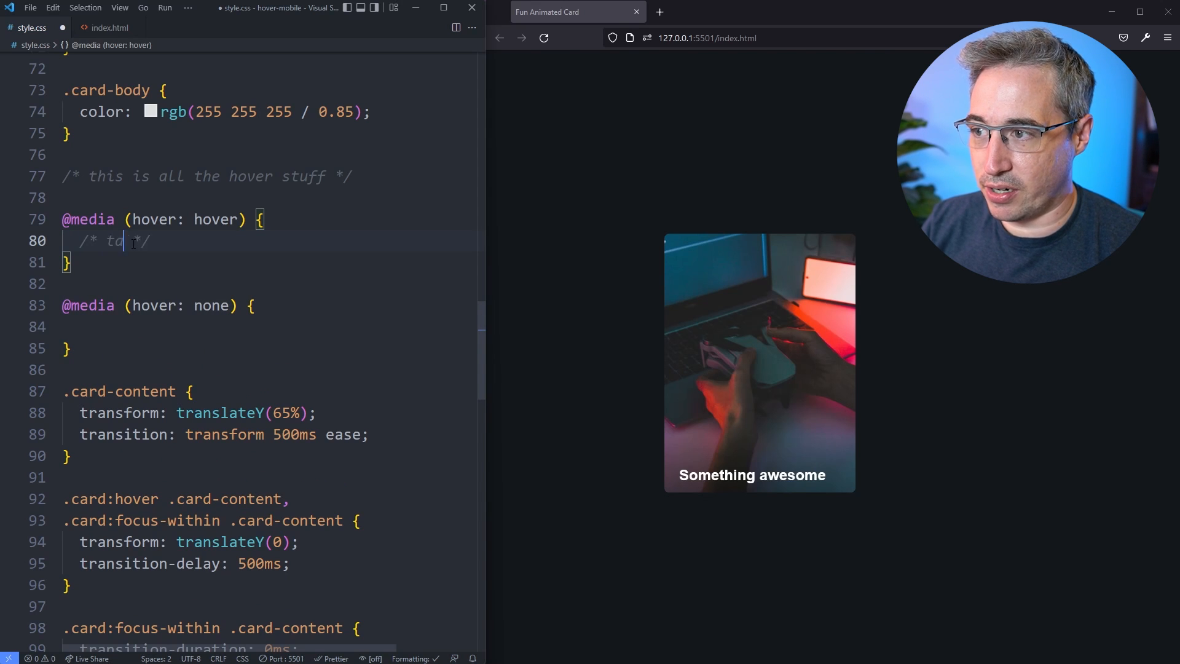
pyautogui.write('targets devices that')
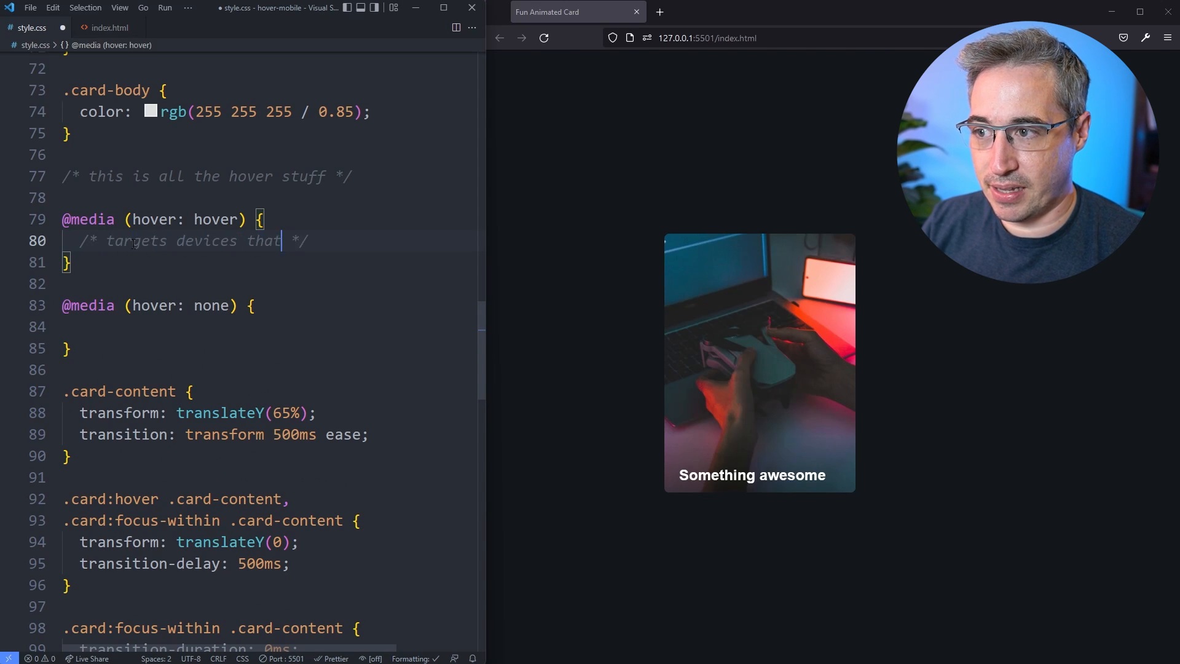
pyautogui.write('can')
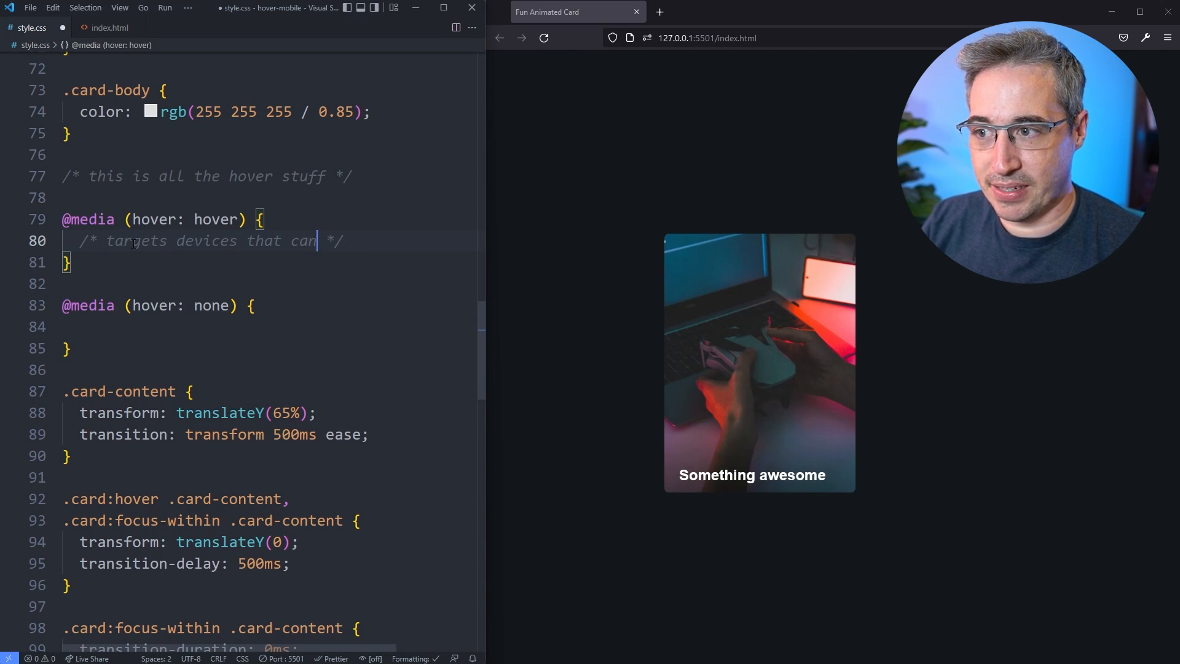
pyautogui.write('hover')
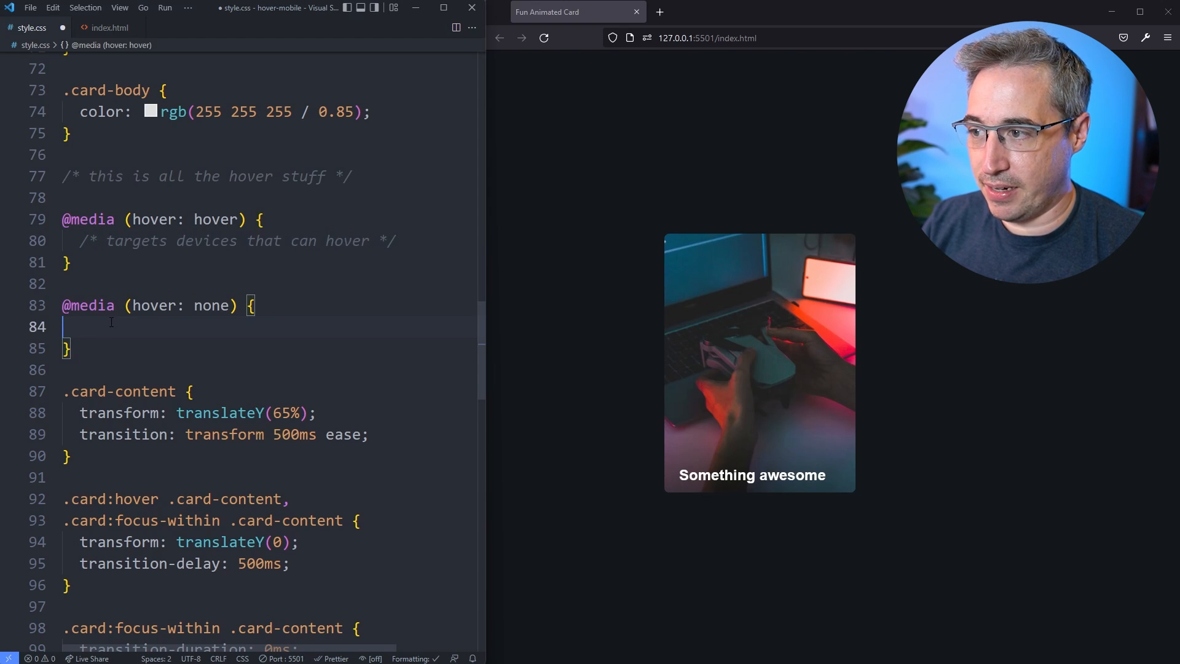
pyautogui.write('/* targ */')
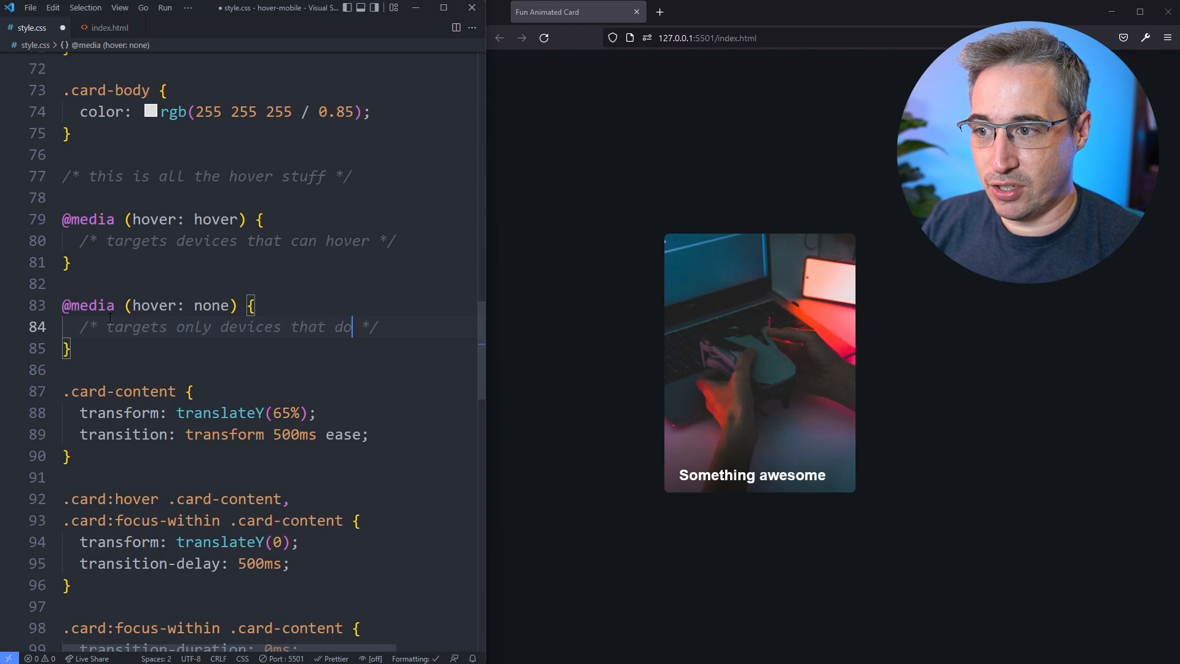
pyautogui.write("n't hover")
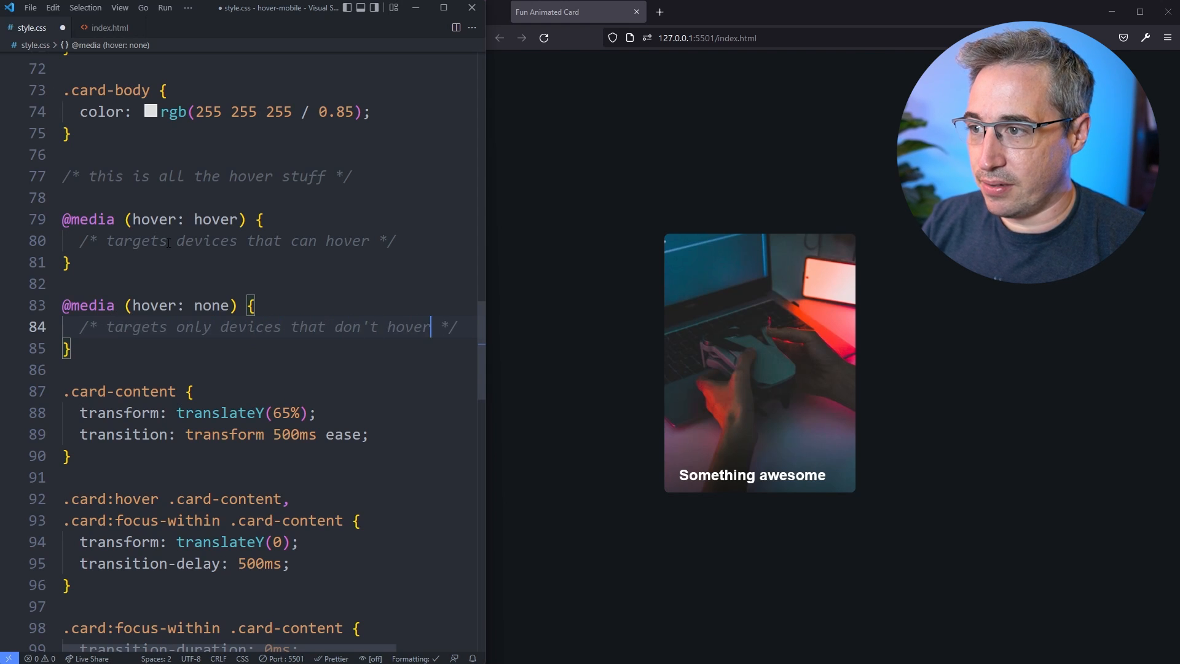
pyautogui.click(207, 240)
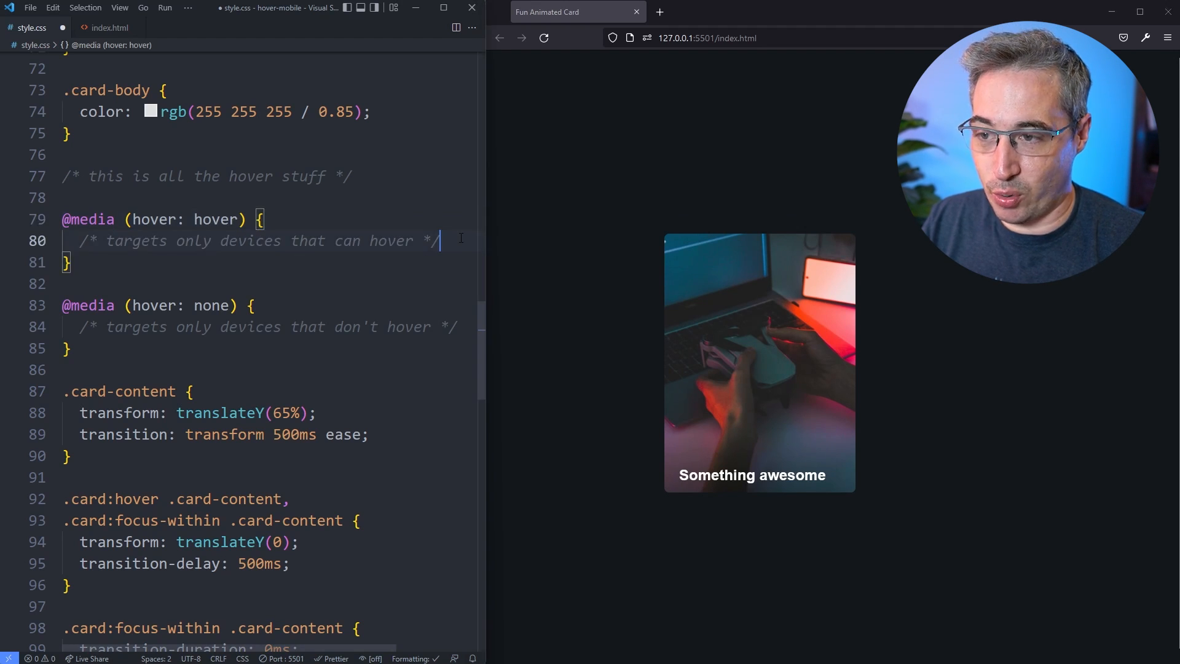
# Add body background-color steelblue !important, then select steelblue in the no-hover rule to replace.
pyautogui.write('body {')
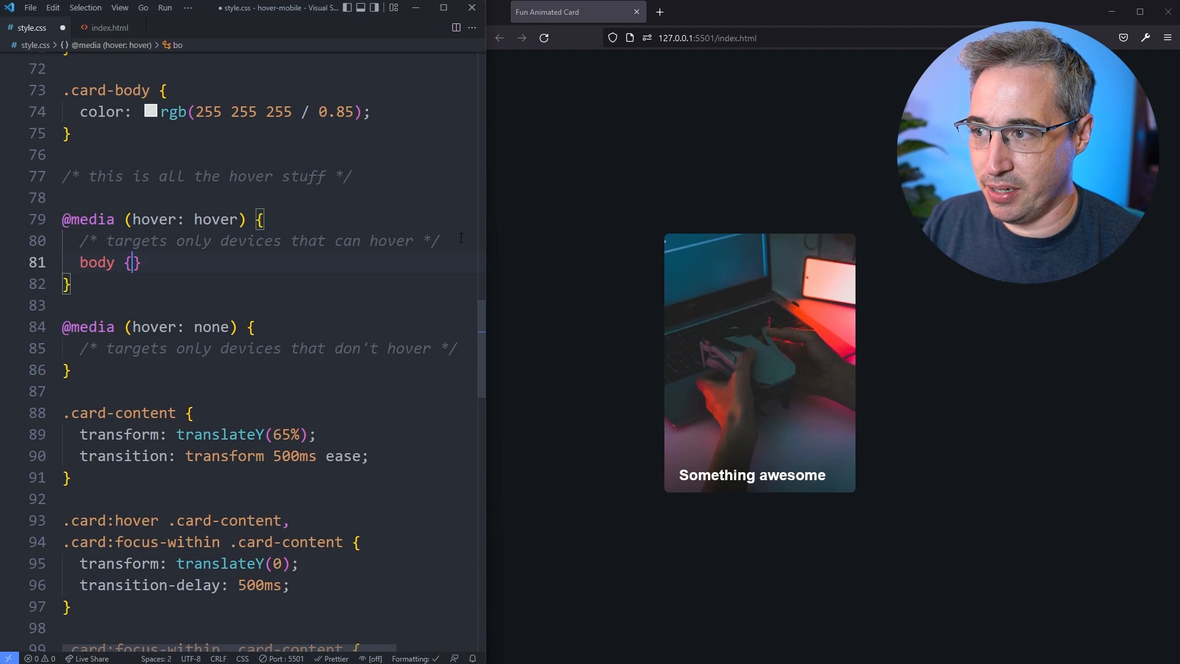
pyautogui.write('background-color:')
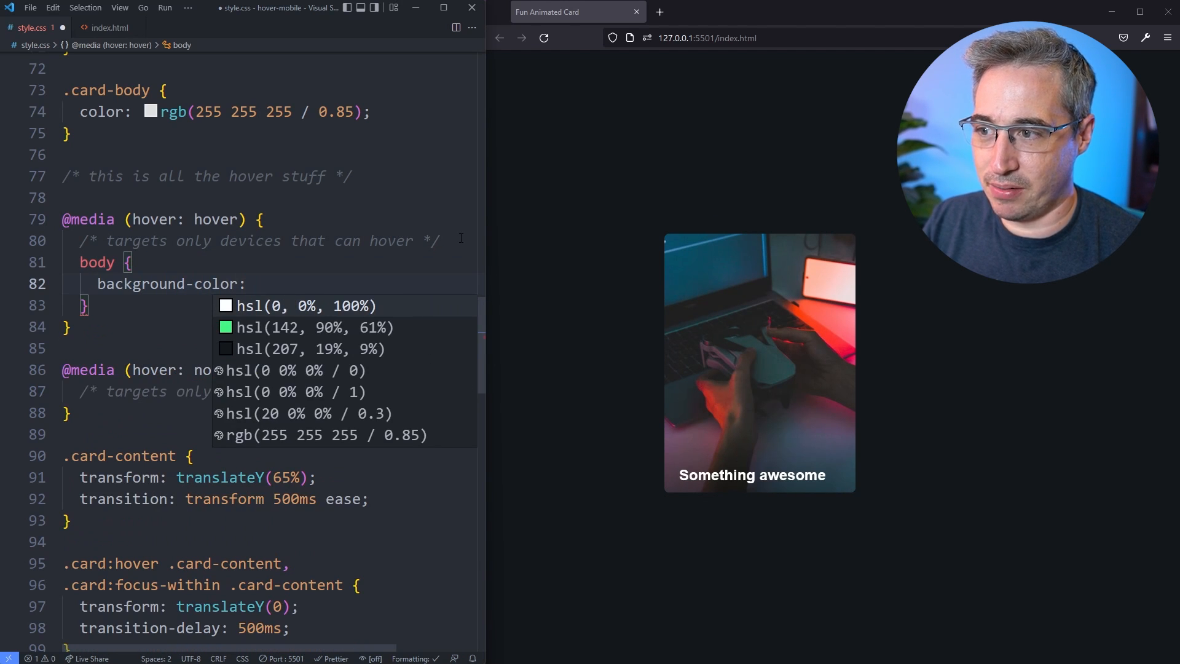
pyautogui.write('s')
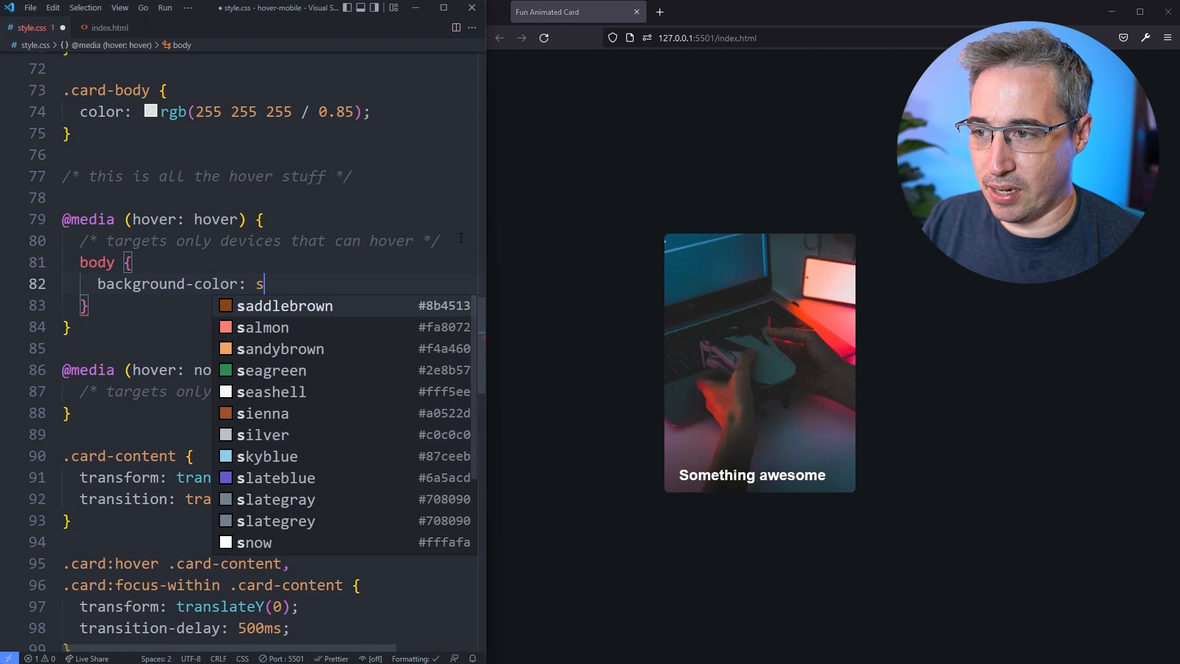
pyautogui.write('steelblue;')
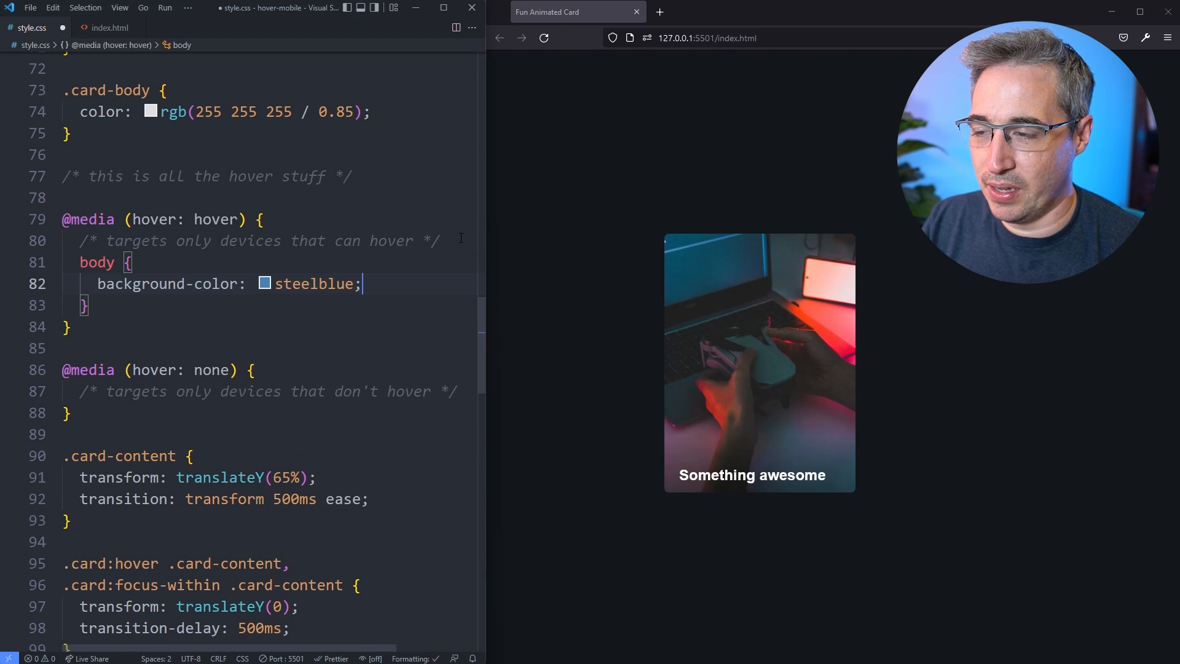
pyautogui.write('!important')
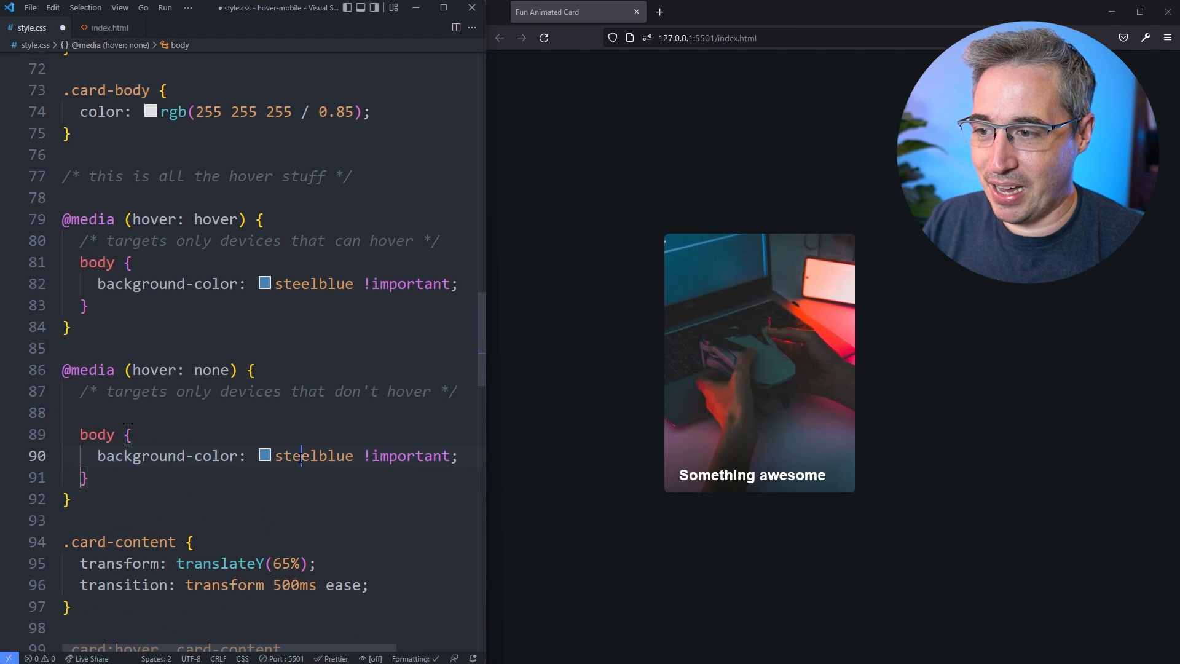
pyautogui.doubleClick(313, 456)
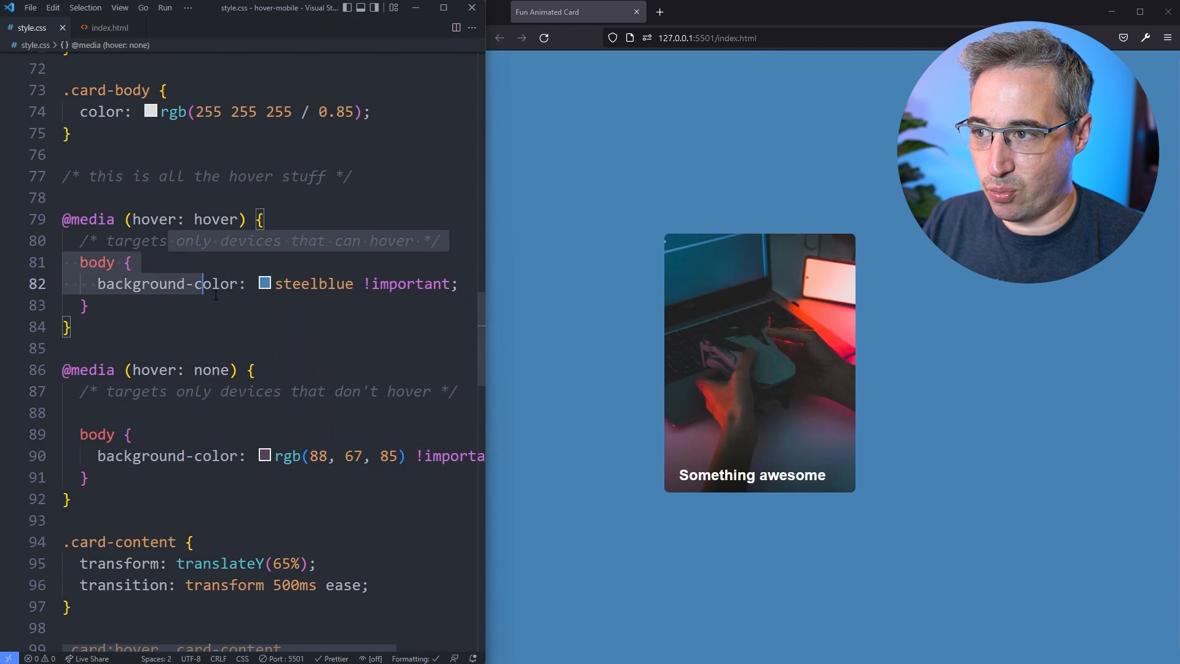
# Turn on Firefox's responsive device preview for the card page.
pyautogui.click(87, 305)
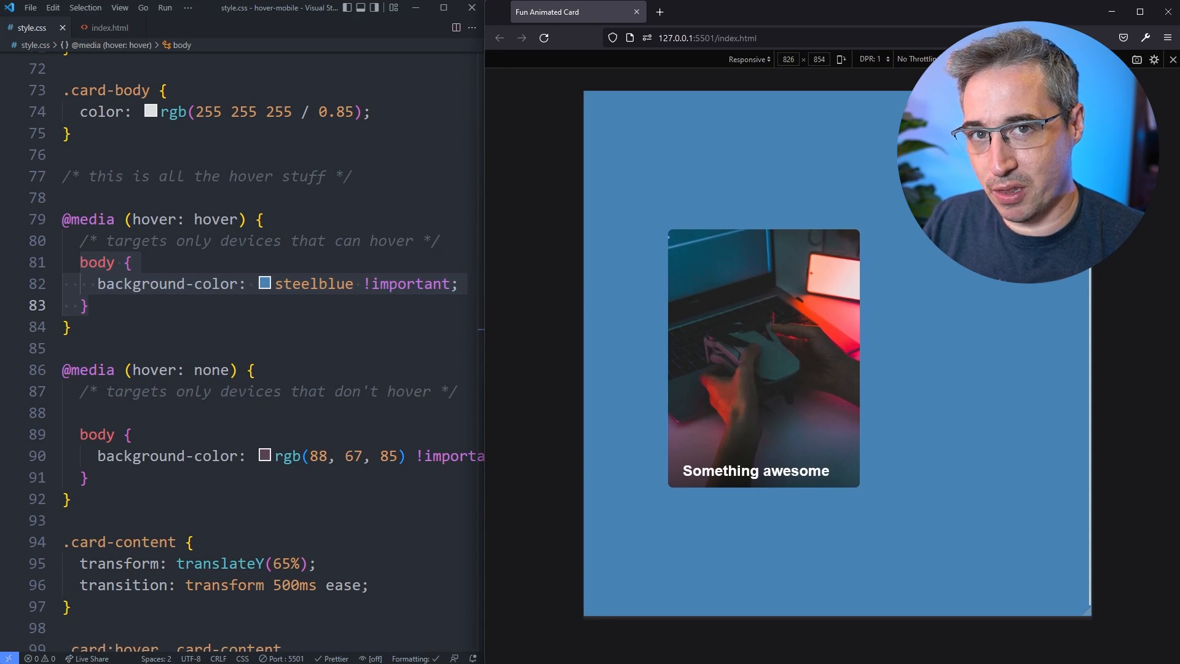
pyautogui.moveTo(787, 209)
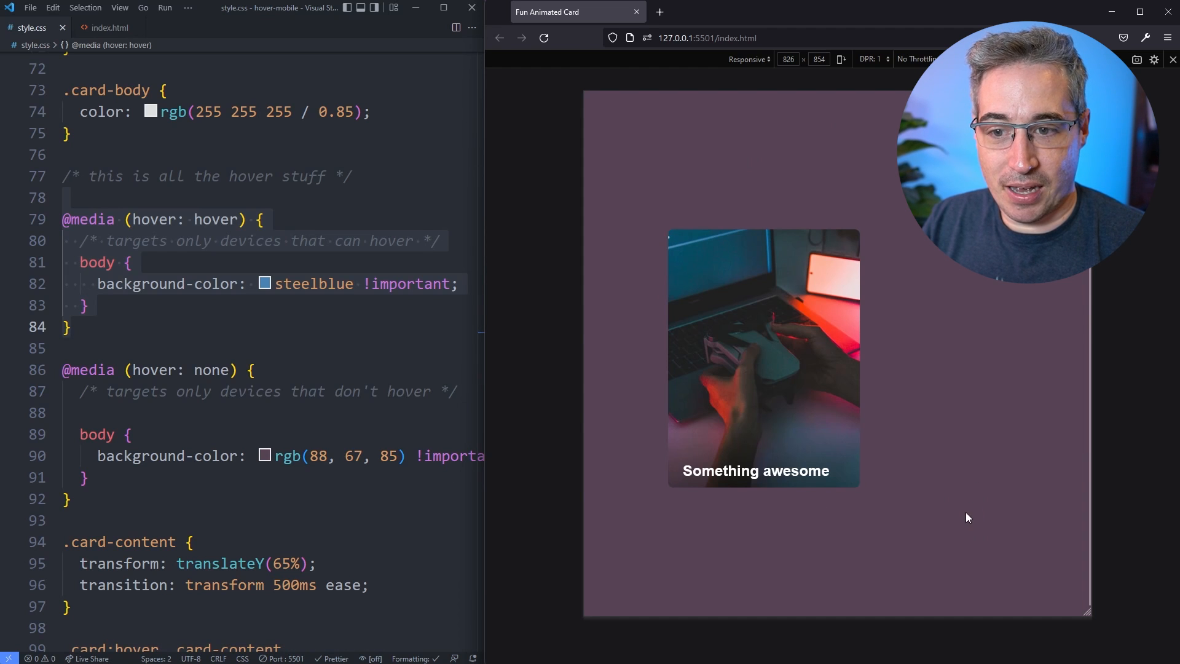
pyautogui.moveTo(756, 322)
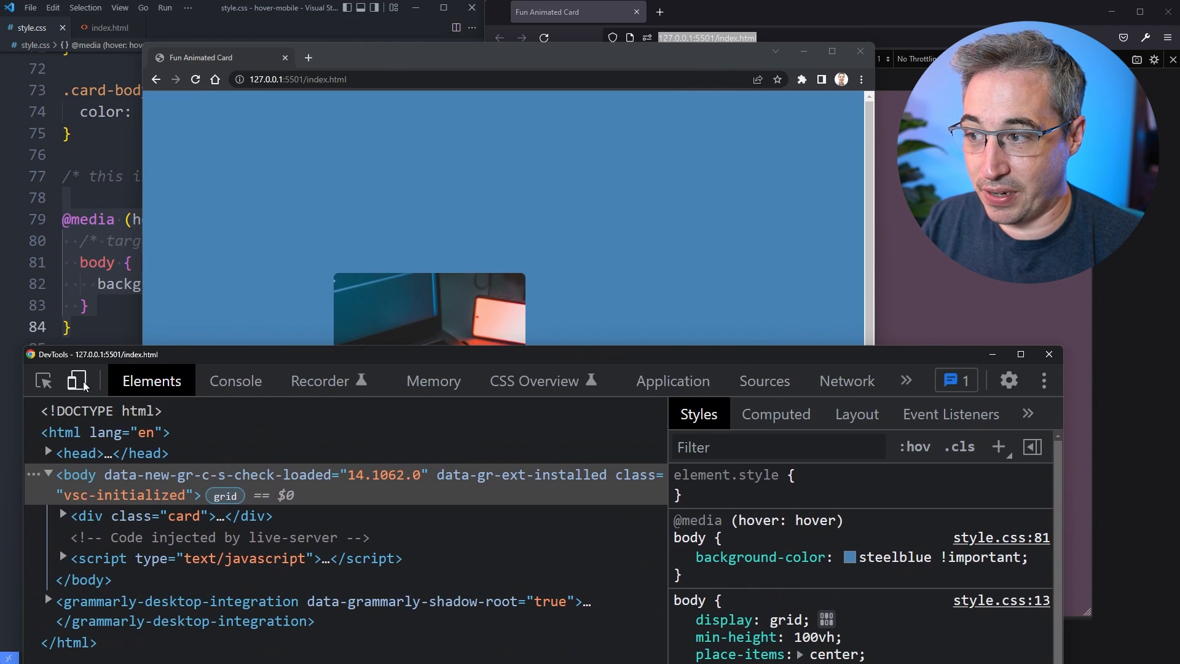
# Enable Chrome device emulation, try Desktop and Desktop (touch), then settle on Mobile.
pyautogui.click(76, 382)
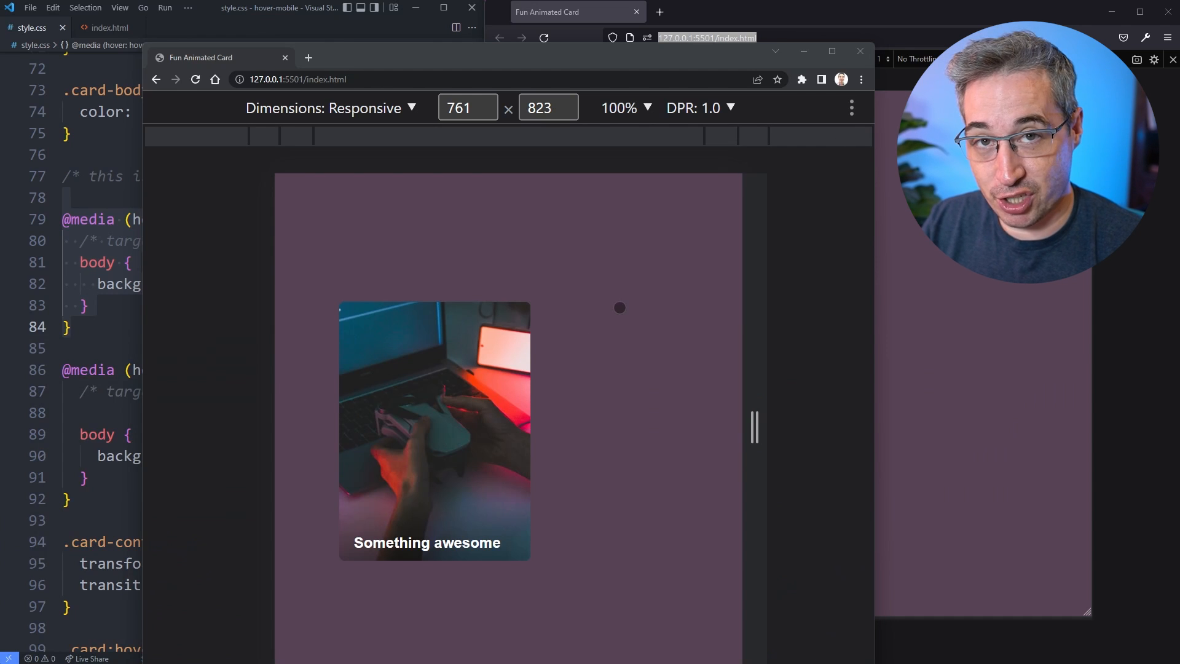
pyautogui.moveTo(875, 285)
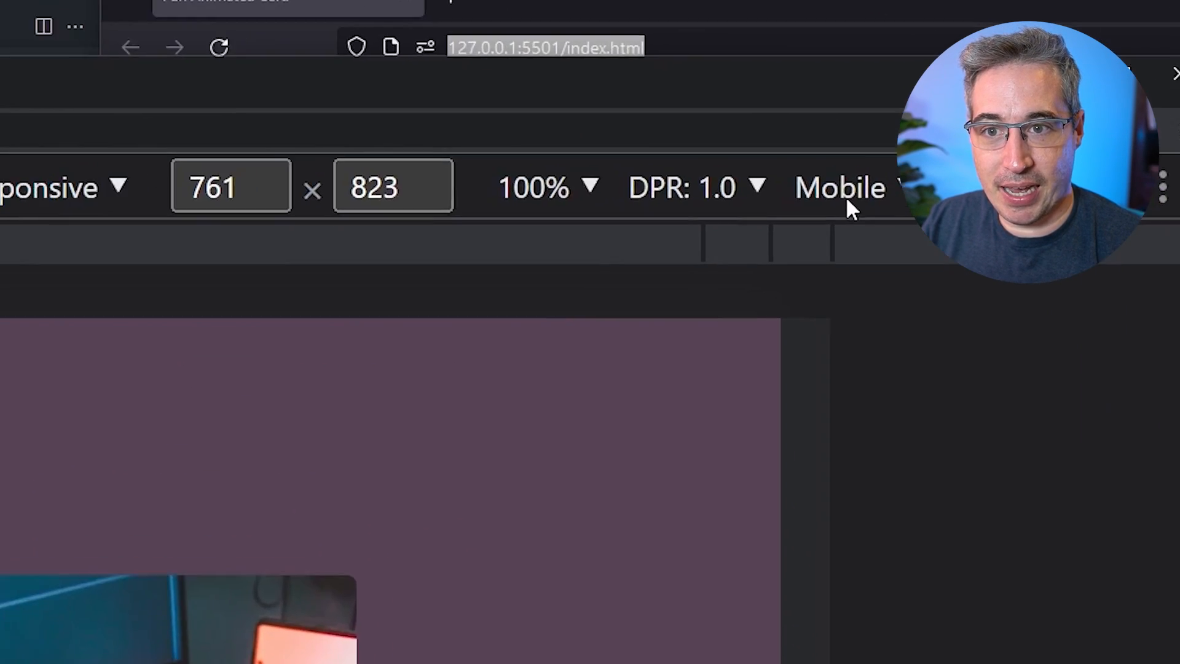
pyautogui.moveTo(532, 223)
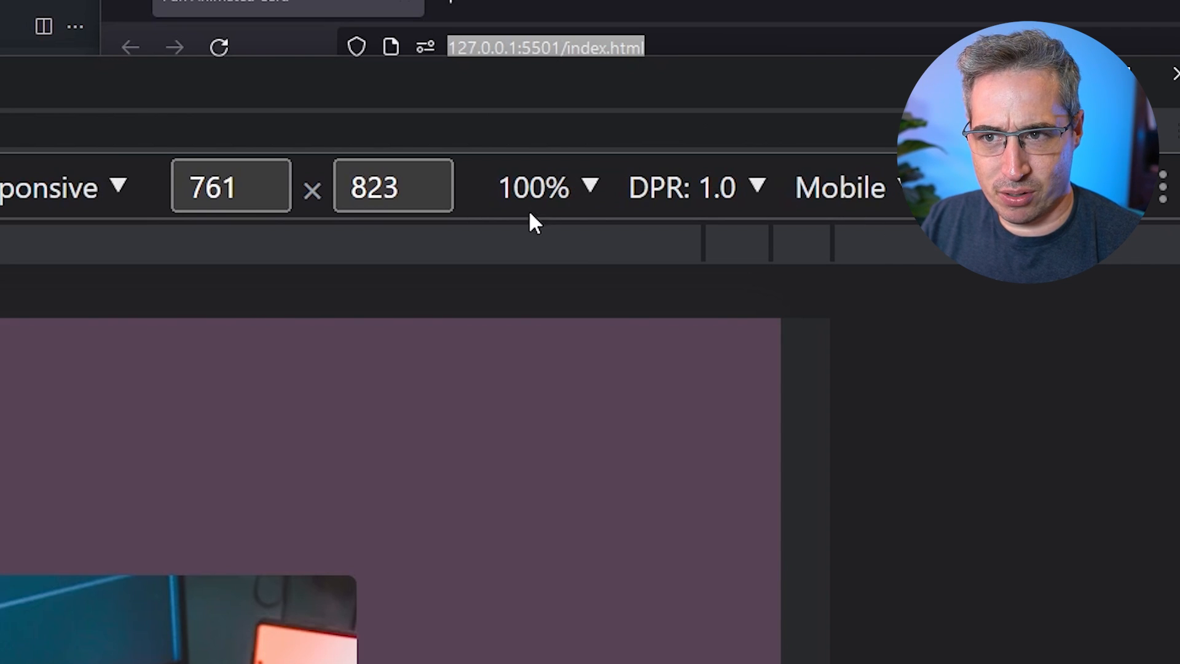
pyautogui.moveTo(851, 224)
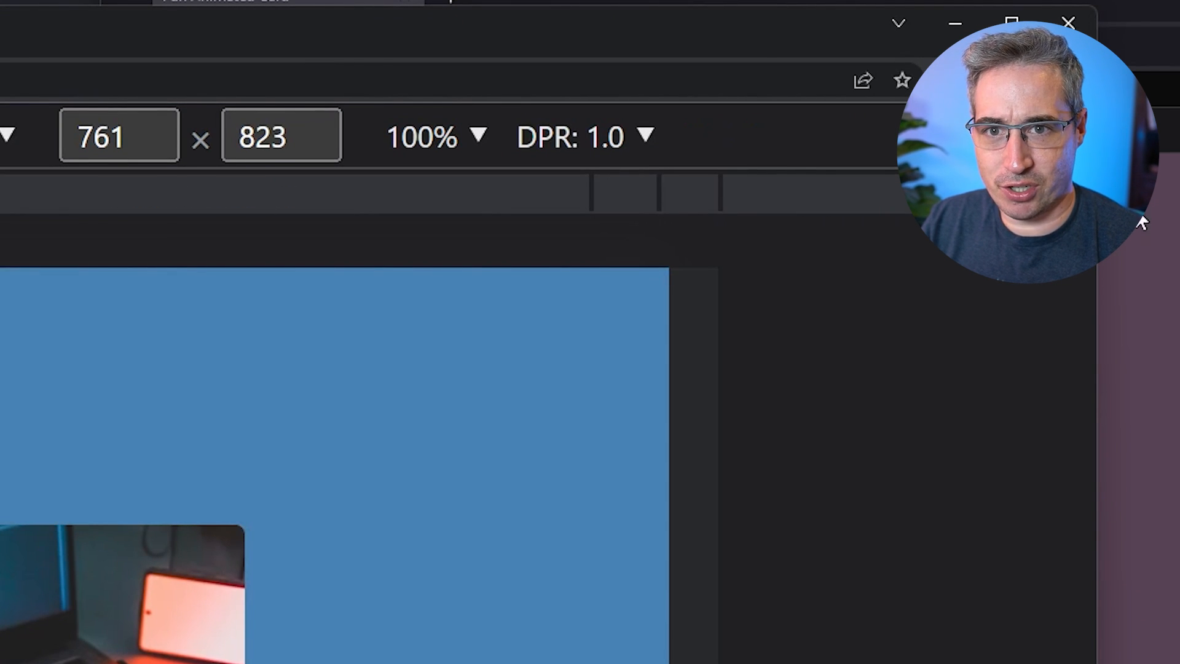
pyautogui.click(828, 138)
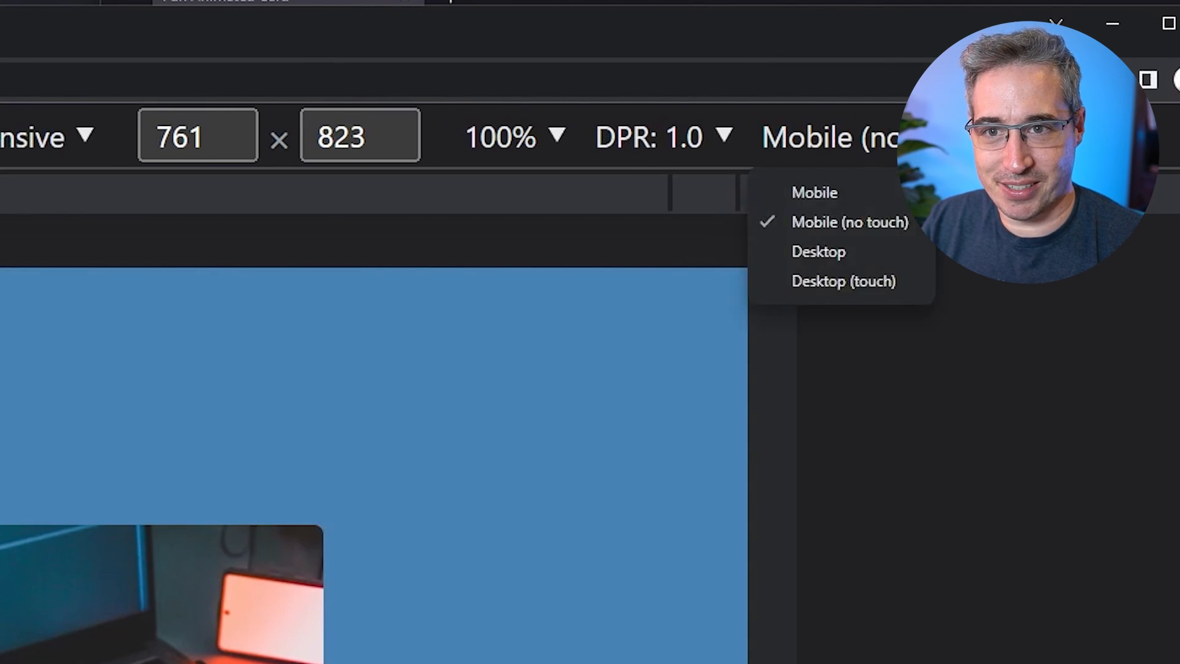
pyautogui.click(818, 252)
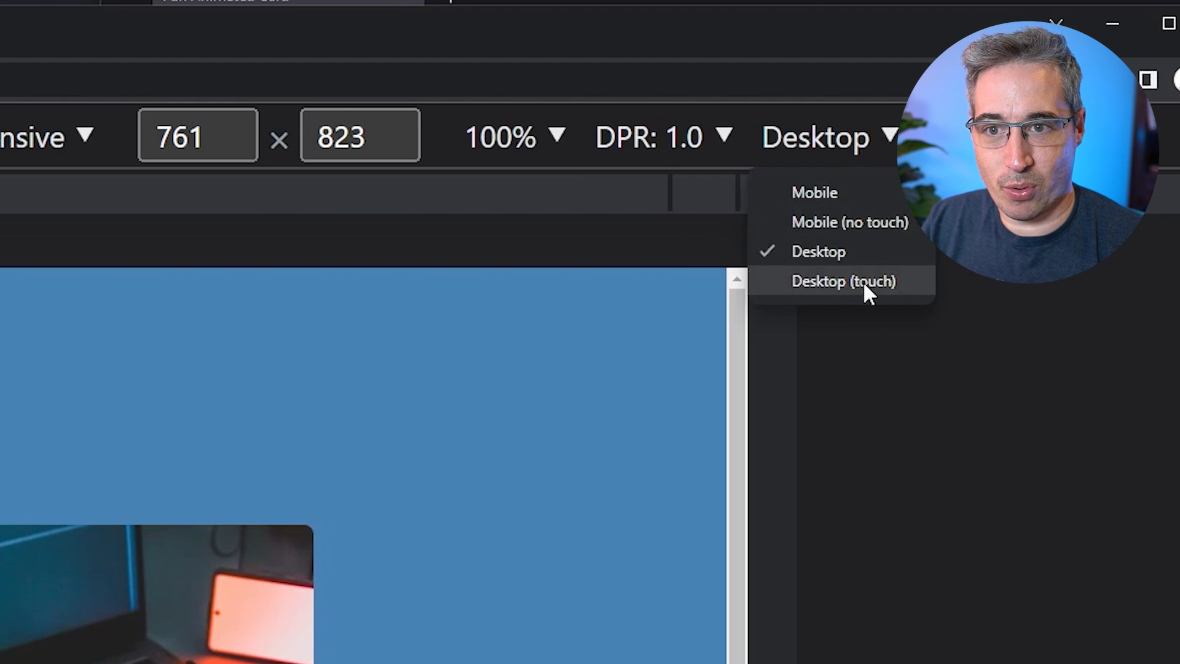
pyautogui.click(843, 281)
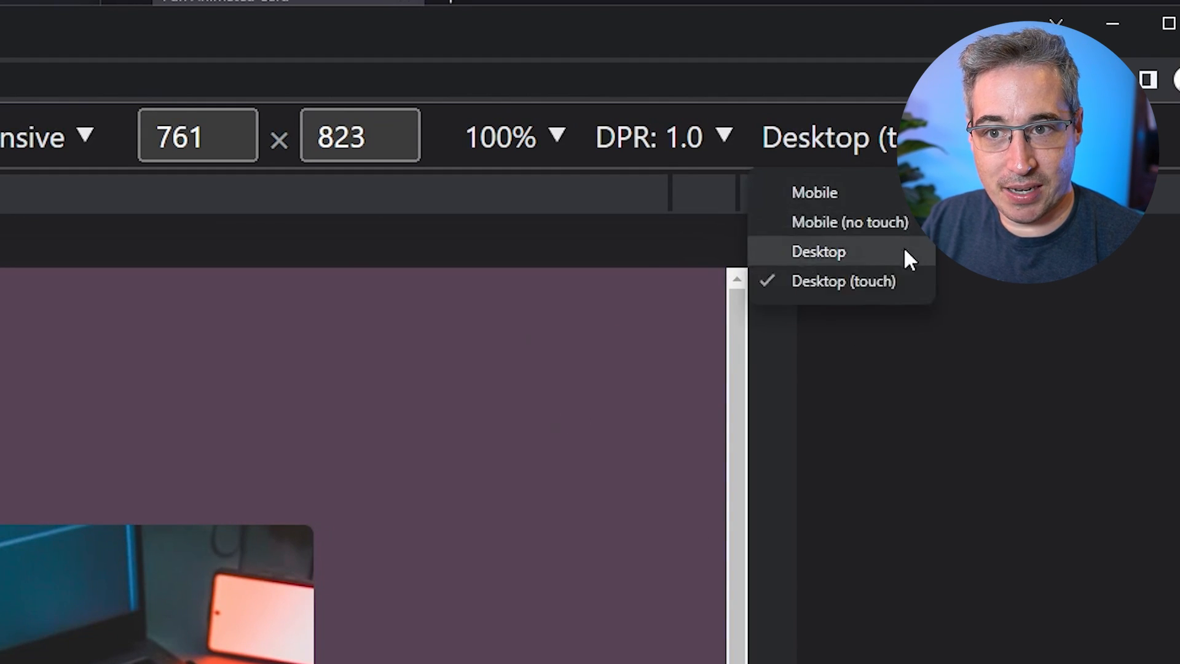
pyautogui.click(814, 192)
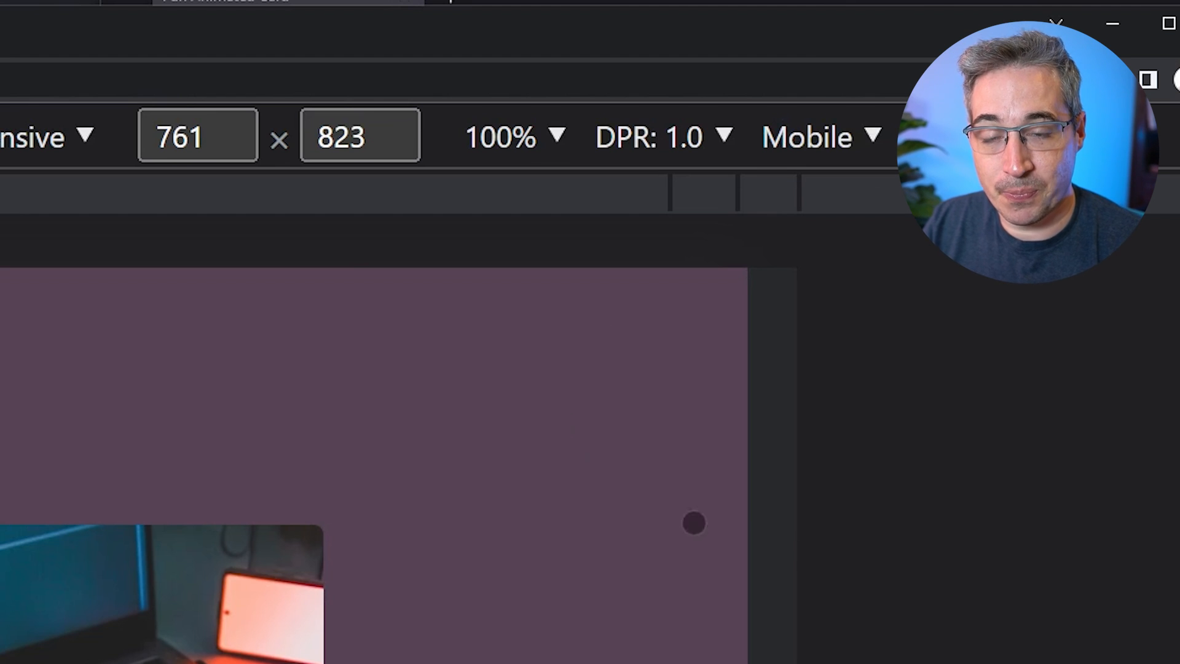
pyautogui.click(900, 137)
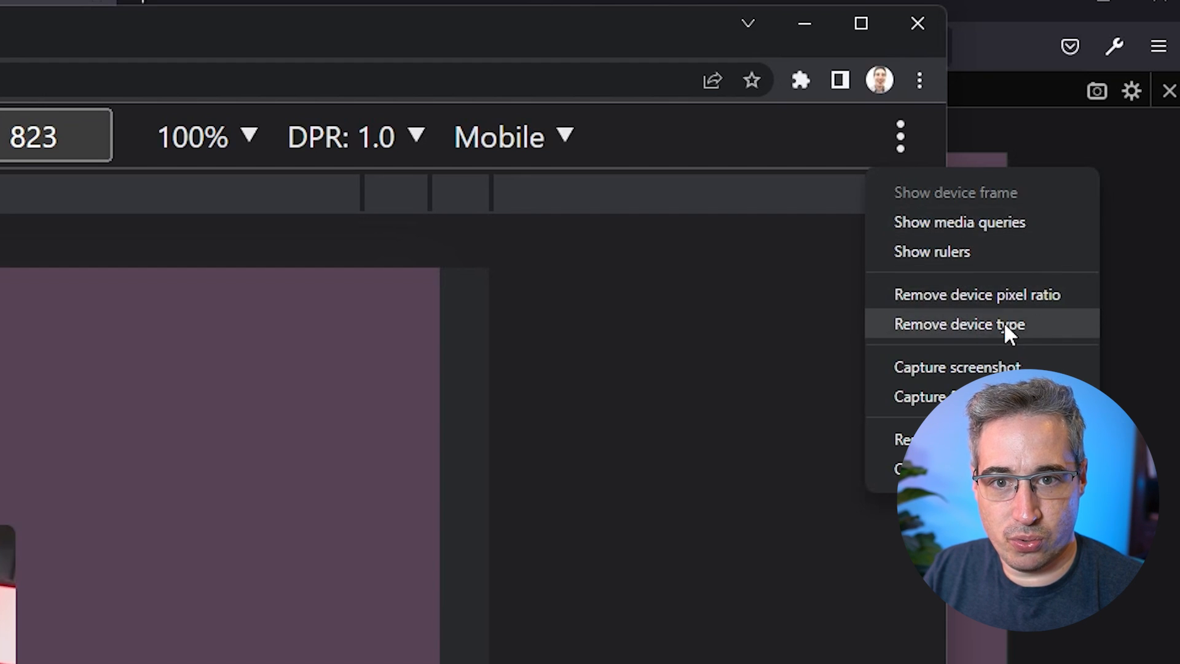
pyautogui.click(960, 324)
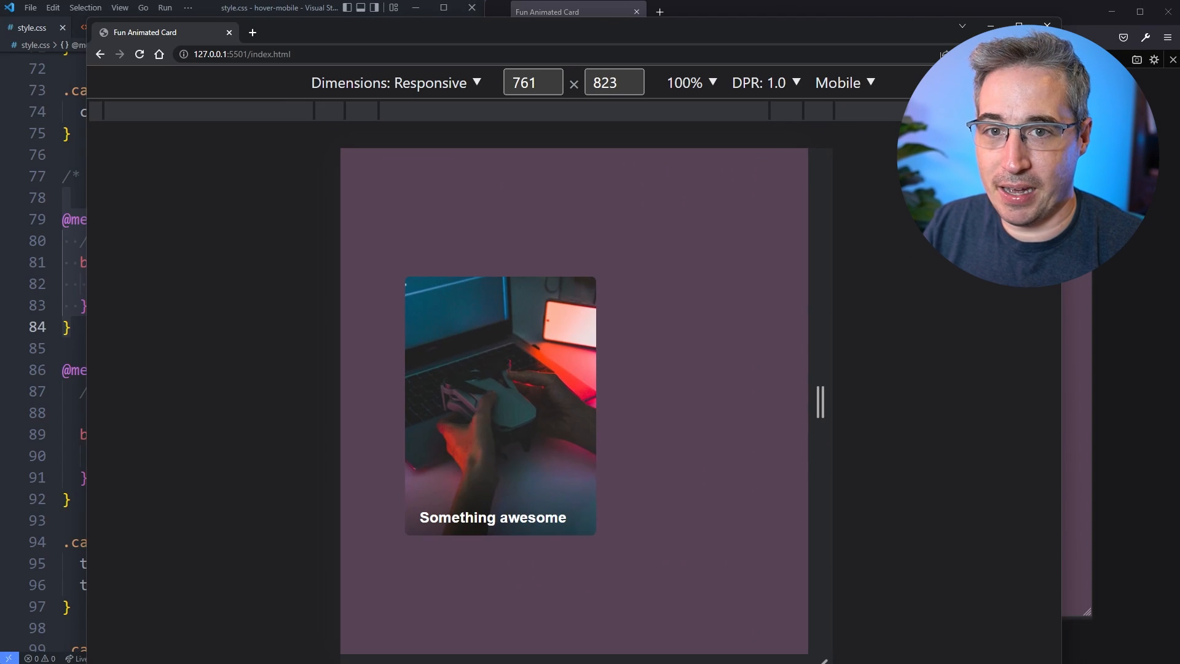
# Select the card hover and focus-within rules and scroll to the hover media query.
pyautogui.moveTo(820, 402); pyautogui.dragTo(893, 402)
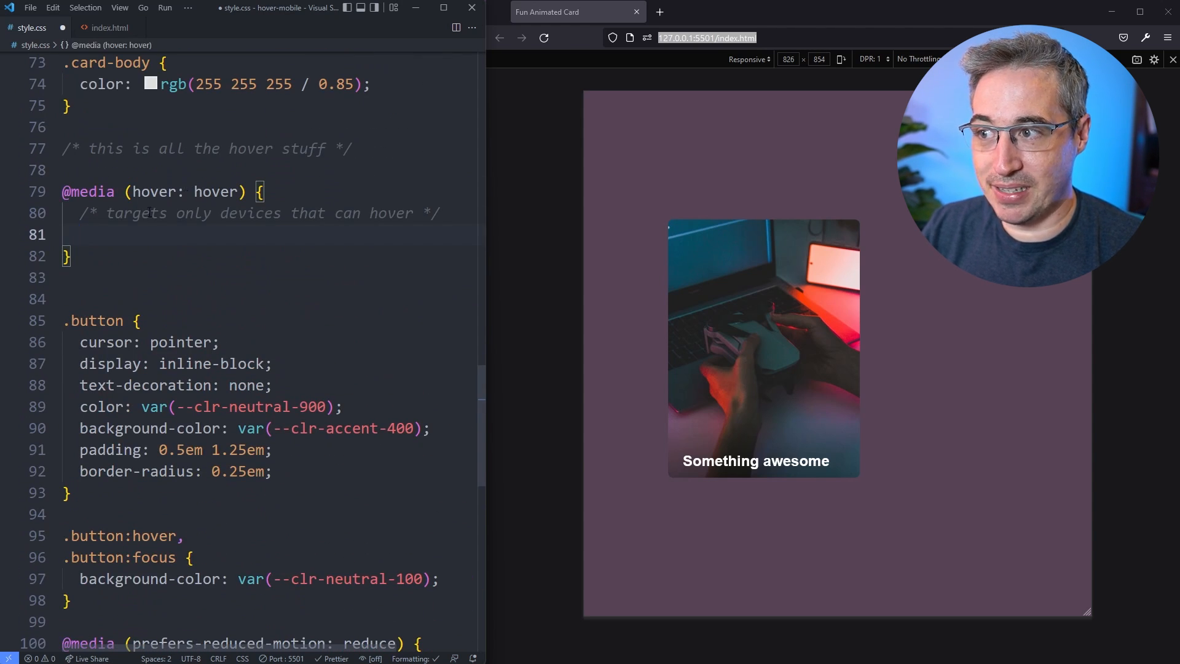
pyautogui.scroll(-3)
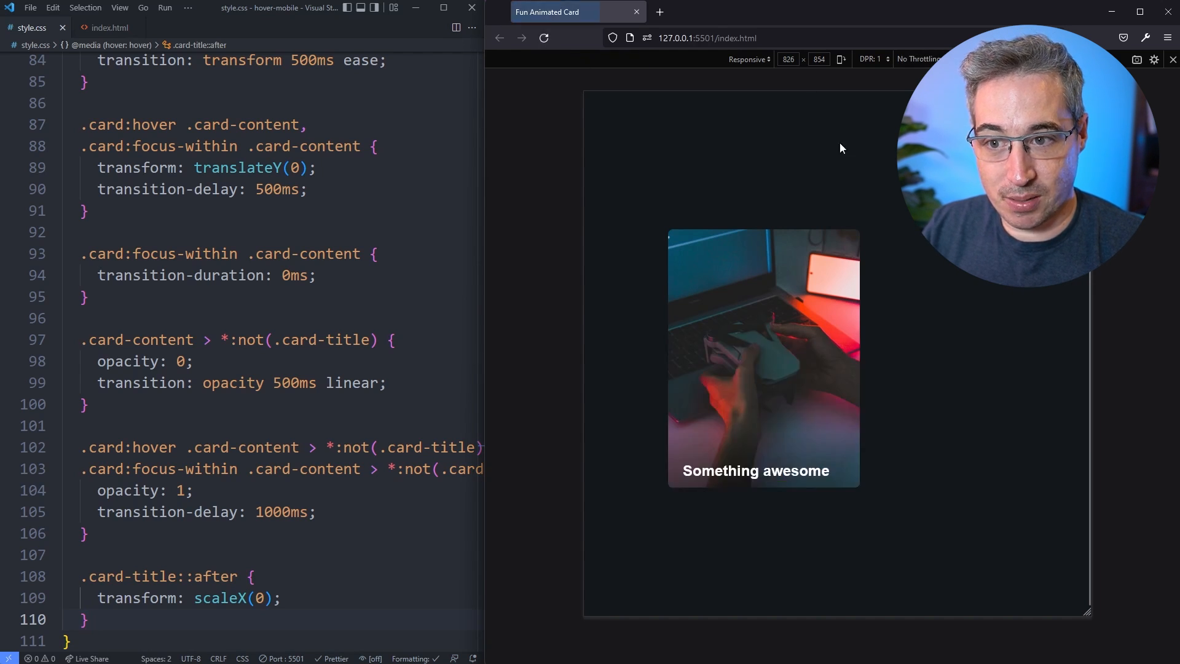
pyautogui.moveTo(838, 314)
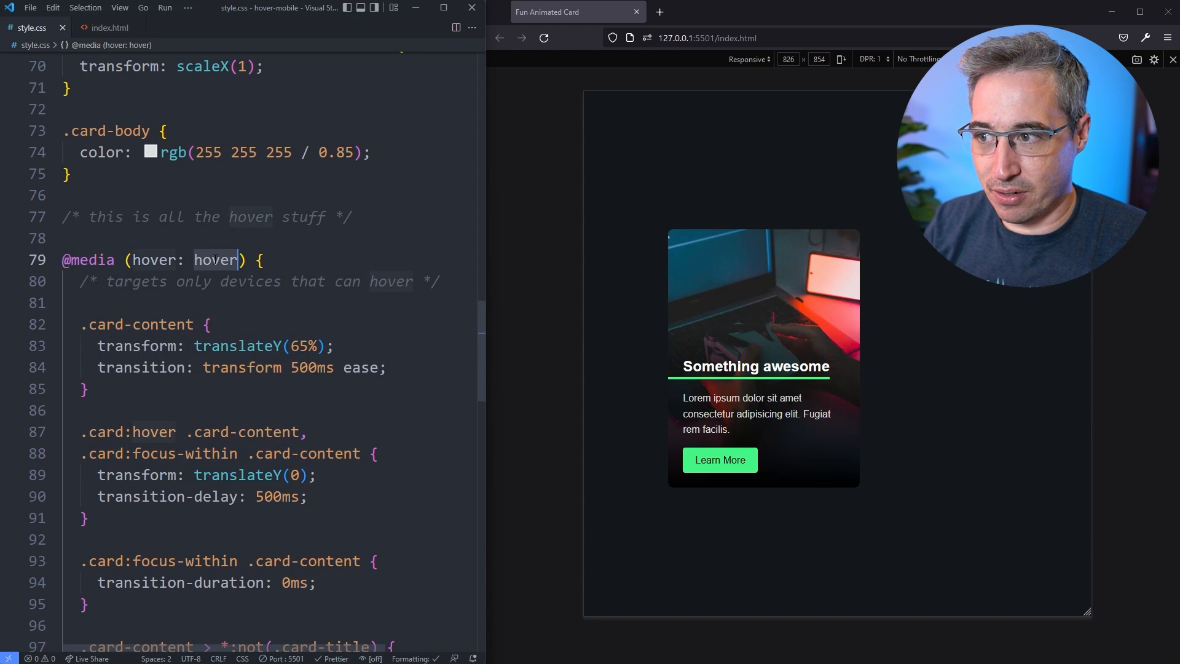
# Switch the query to hover: none, restore hover: hover, and place the cursor above it.
pyautogui.write('none')
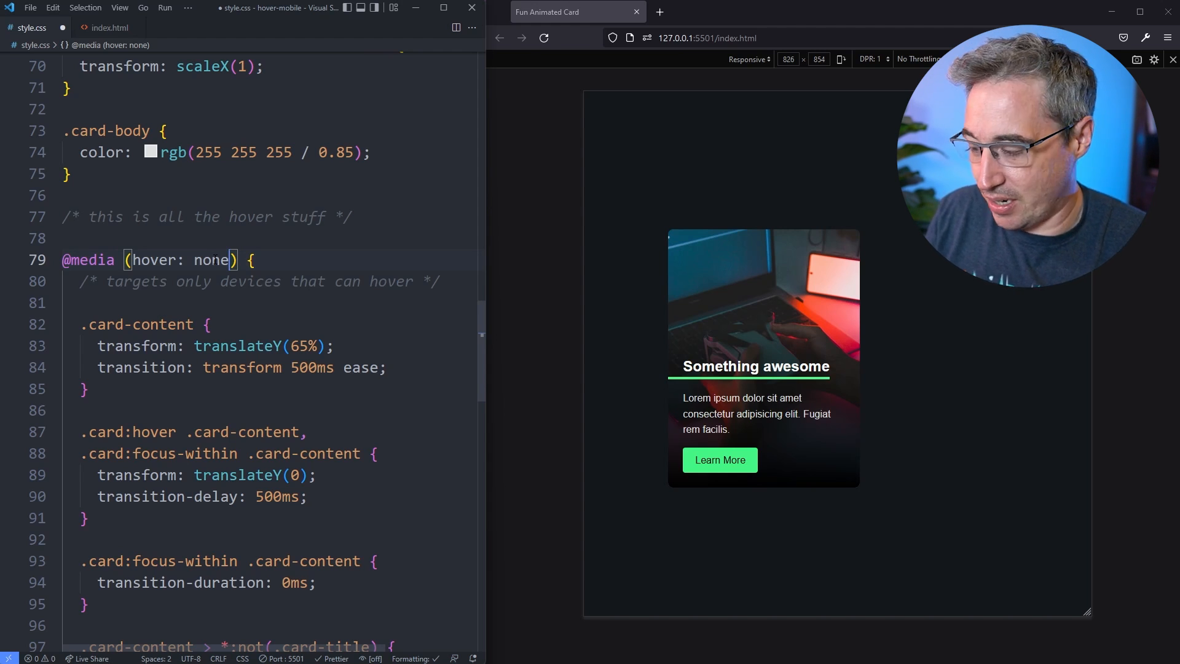
pyautogui.write('hover')
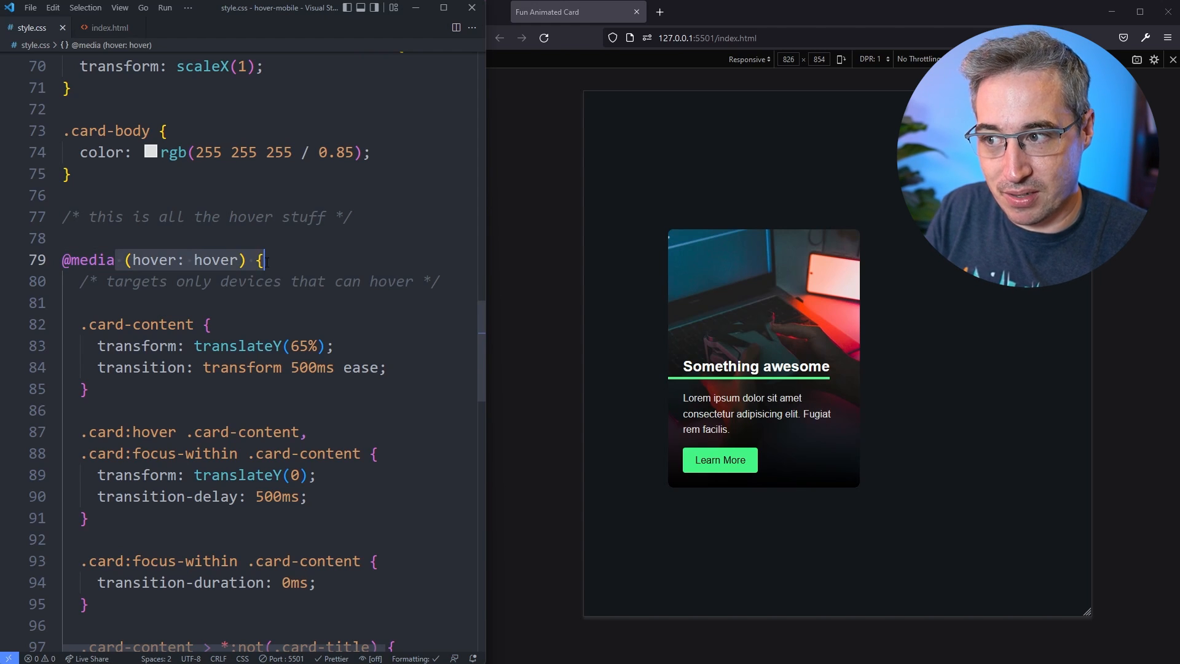
pyautogui.click(241, 368)
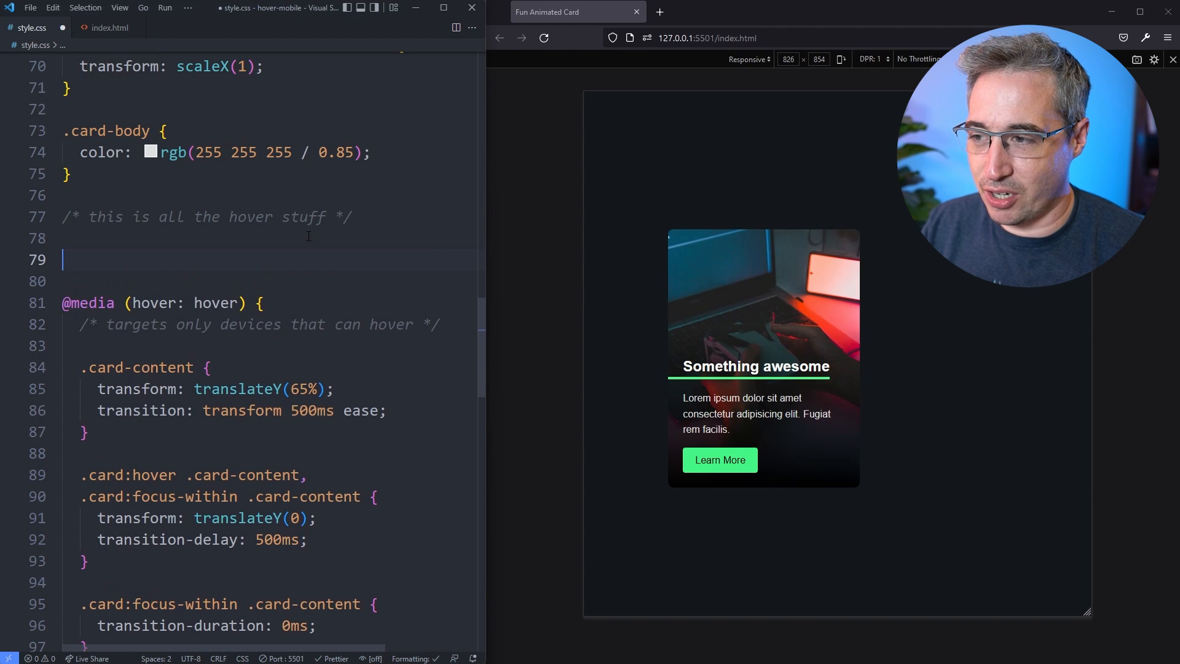
pyautogui.write('@media (')
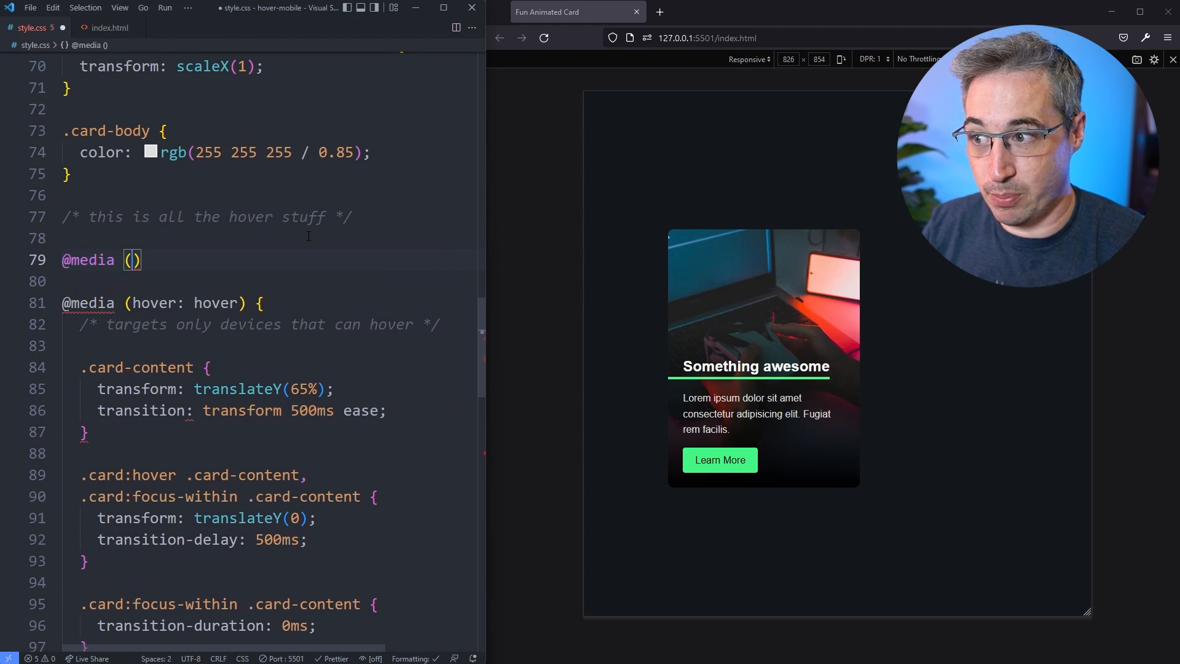
pyautogui.write('pointer:')
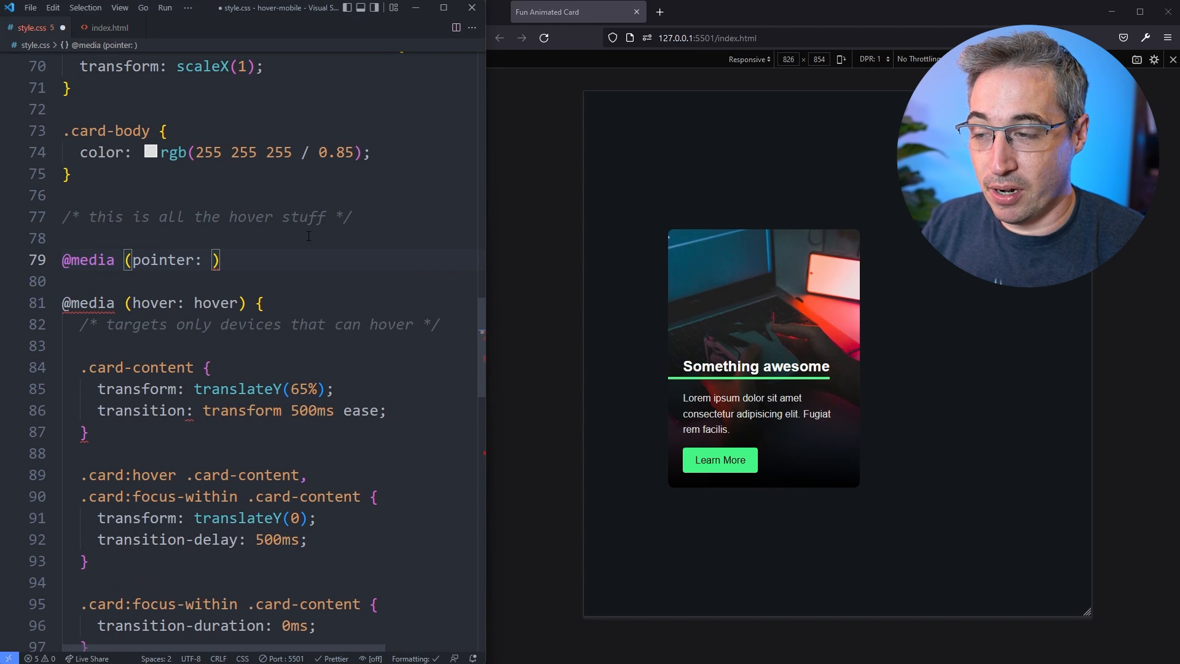
pyautogui.write('coarse')
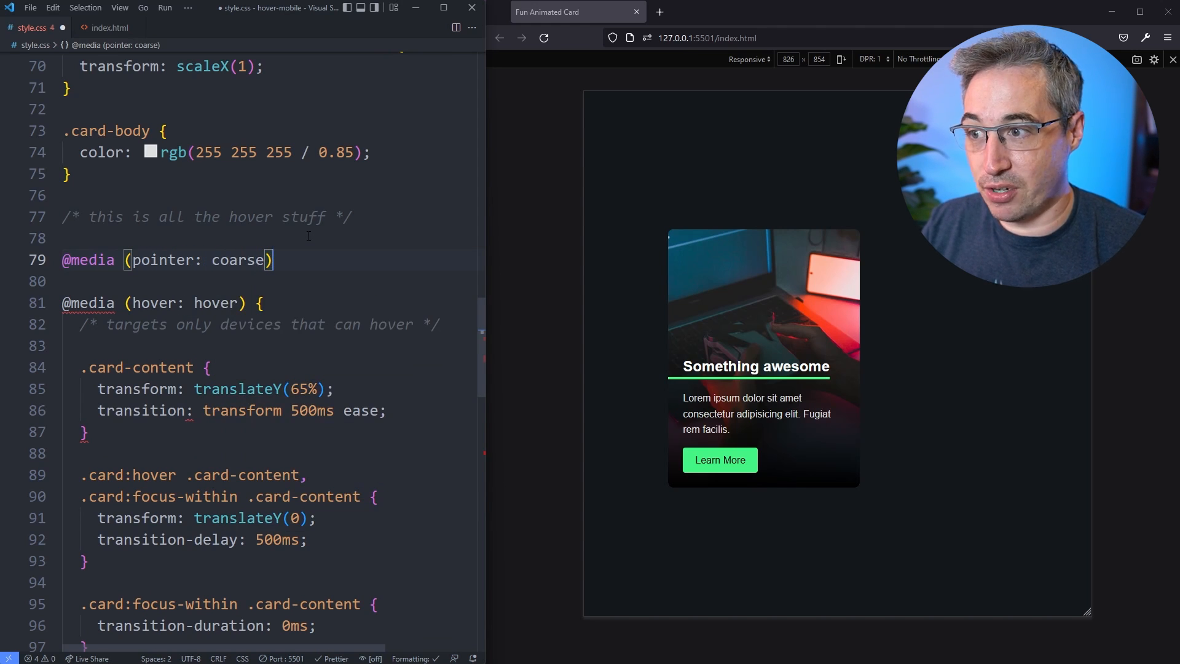
pyautogui.write('fine')
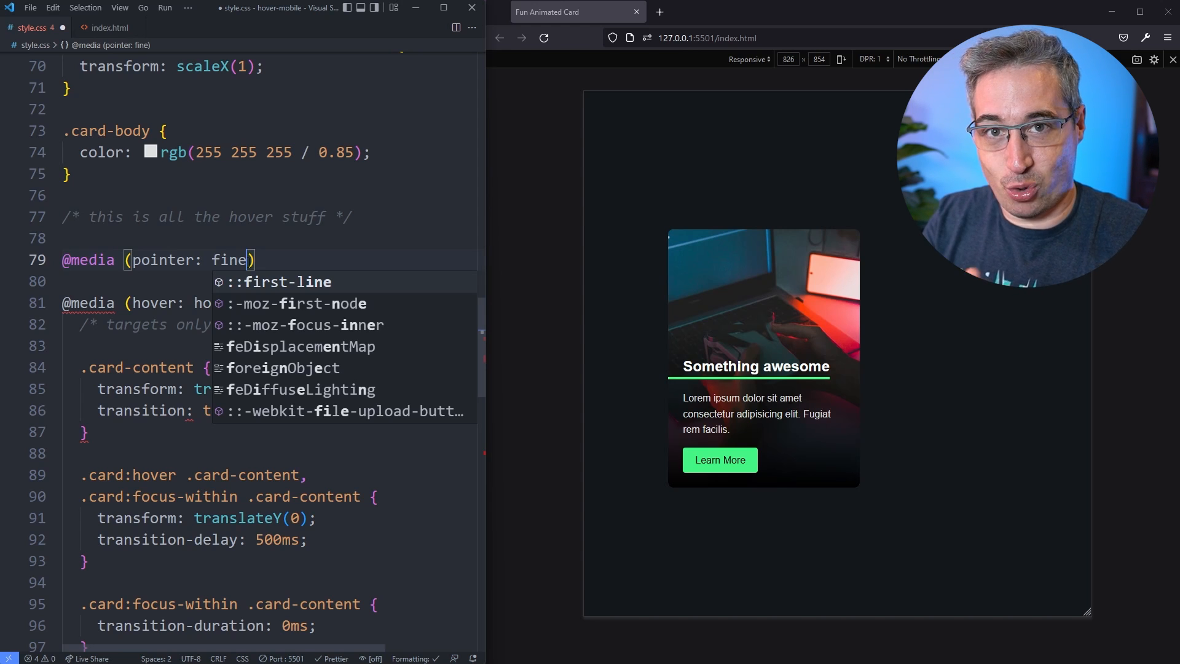
pyautogui.press('Escape')
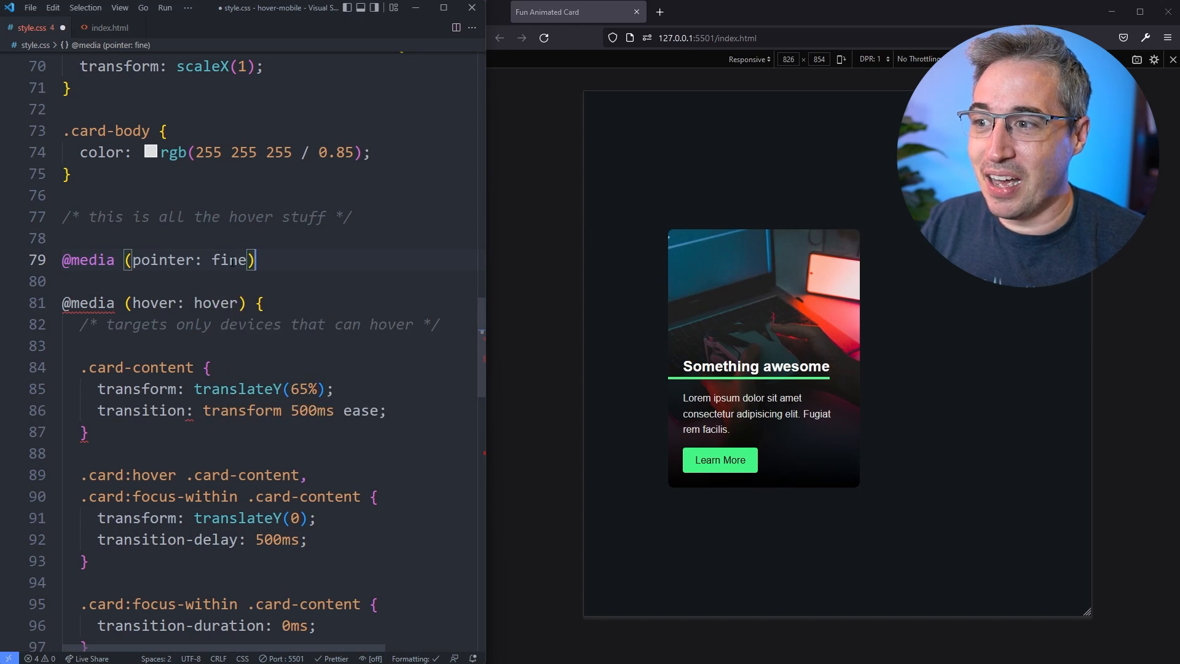
pyautogui.doubleClick(228, 259)
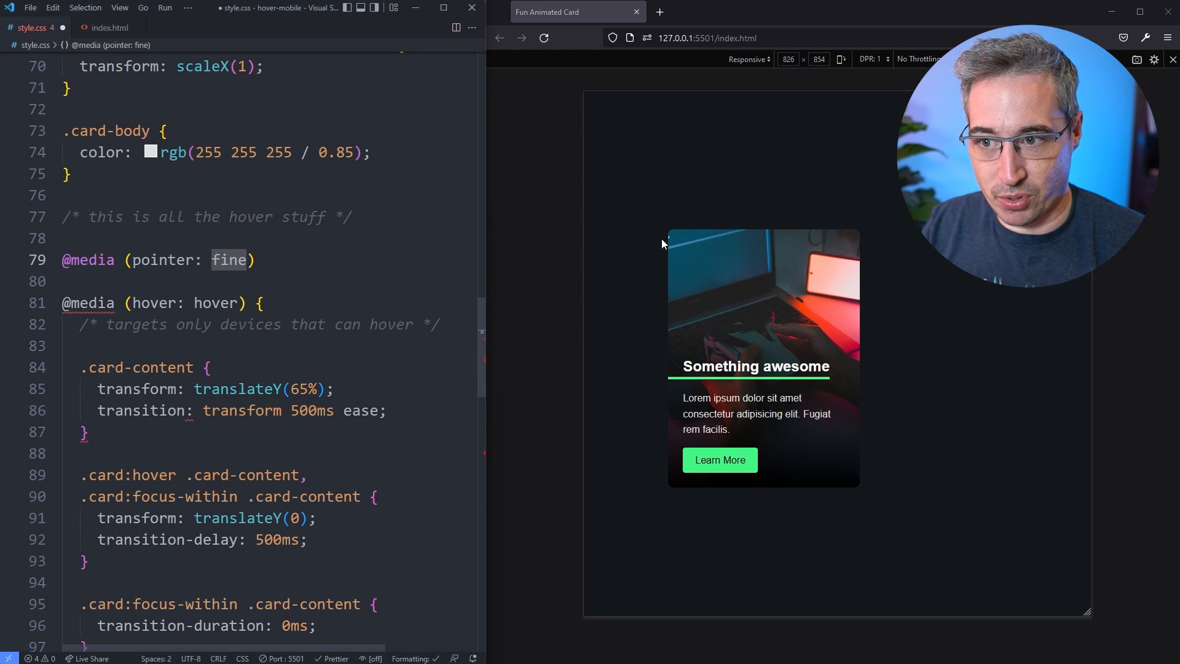
pyautogui.doubleClick(160, 260)
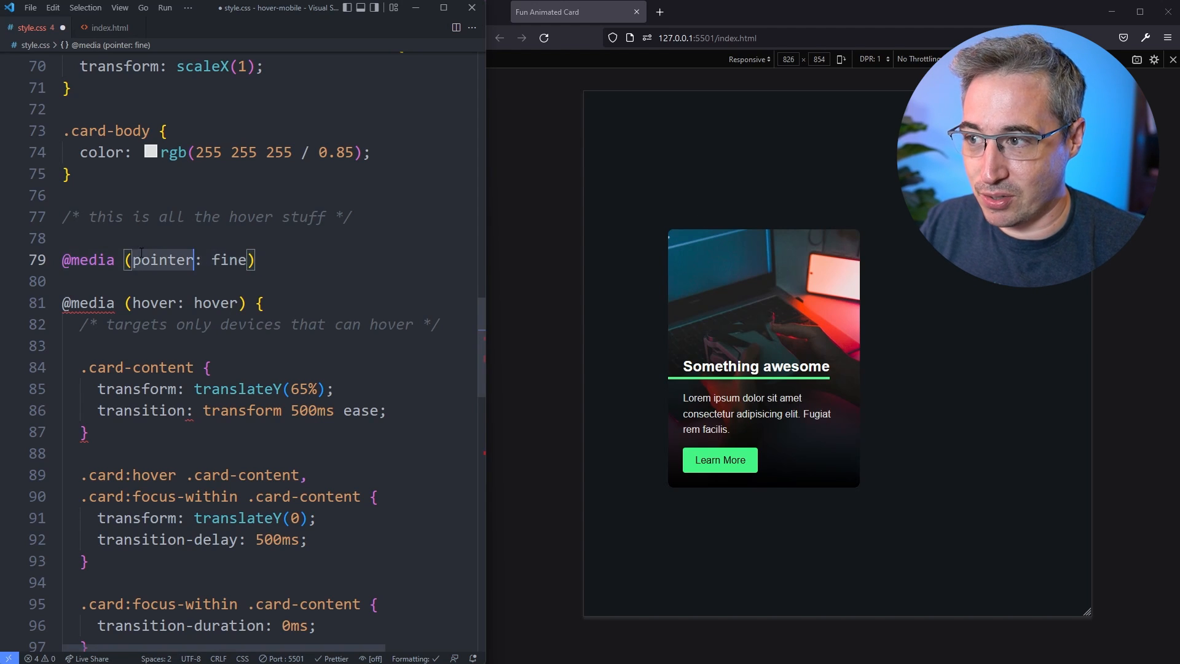